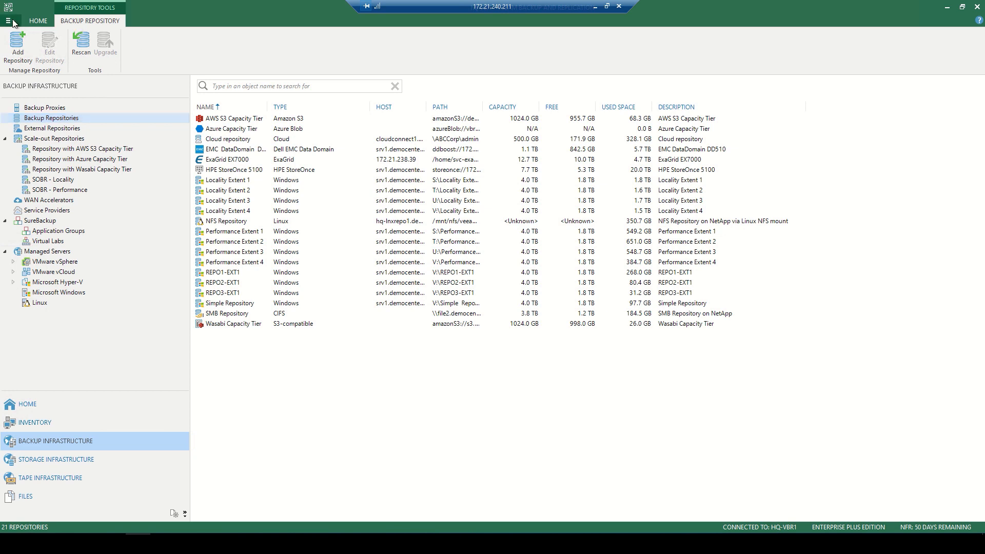
# - Open Manage Cloud Credentials from the main menu to list stored cloud accounts
pyautogui.click(10, 20)
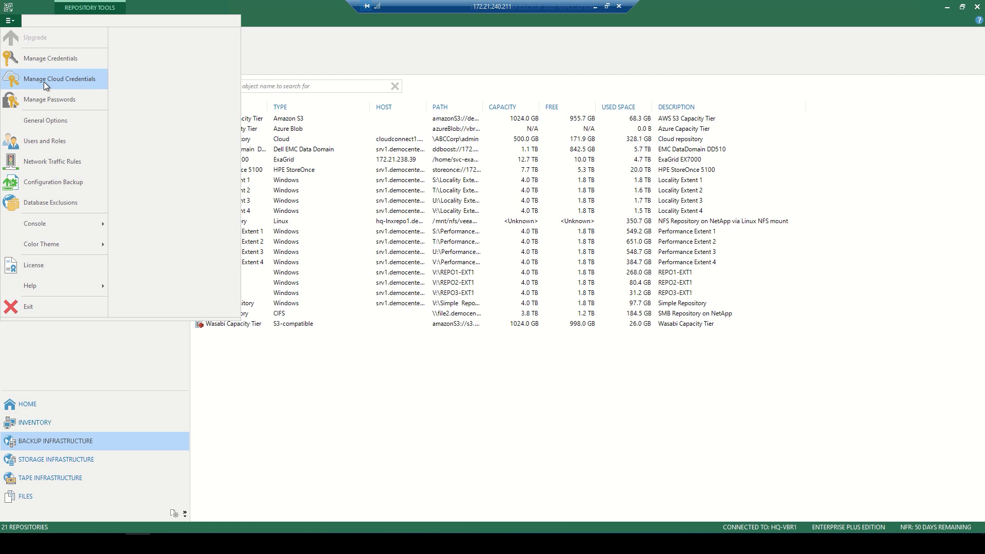
pyautogui.click(59, 79)
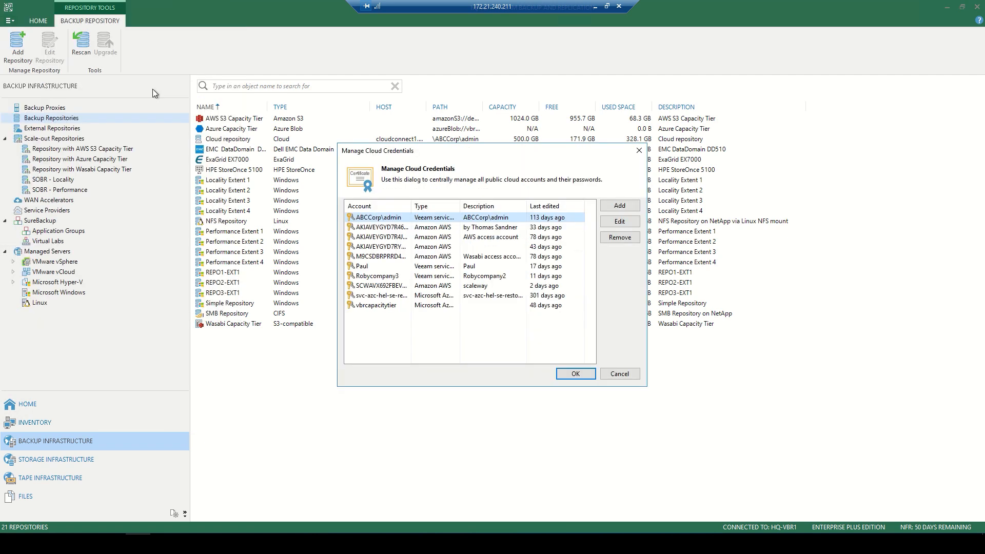
# - Edit and re-save the AWS access account credential, confirming the in-use warning
pyautogui.click(390, 237)
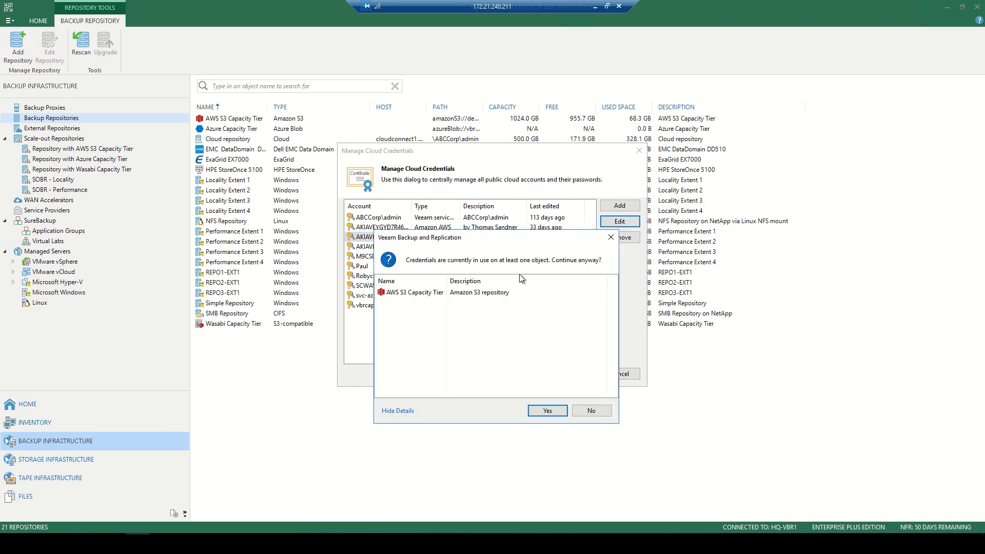
pyautogui.moveTo(447, 323)
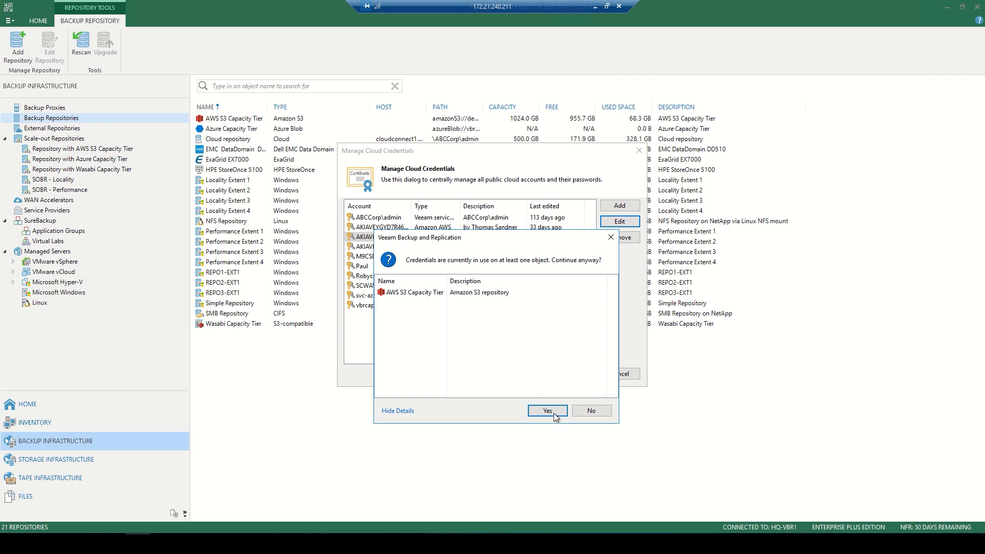
pyautogui.click(546, 411)
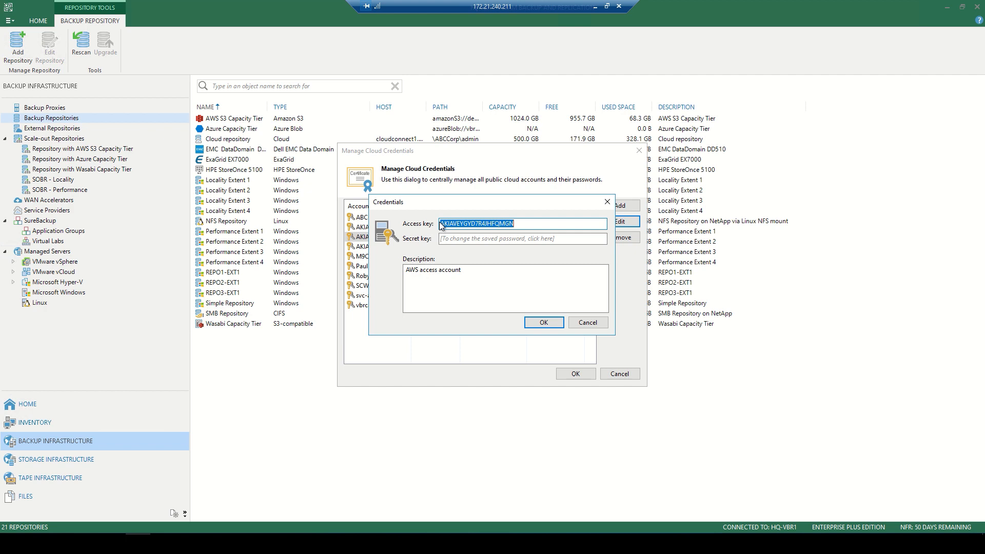
pyautogui.moveTo(561, 312)
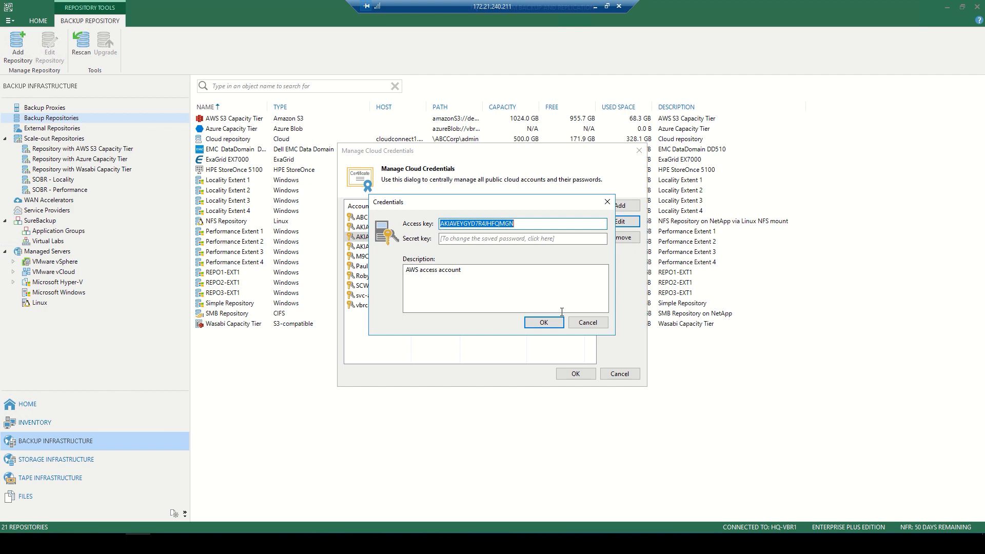
pyautogui.click(543, 322)
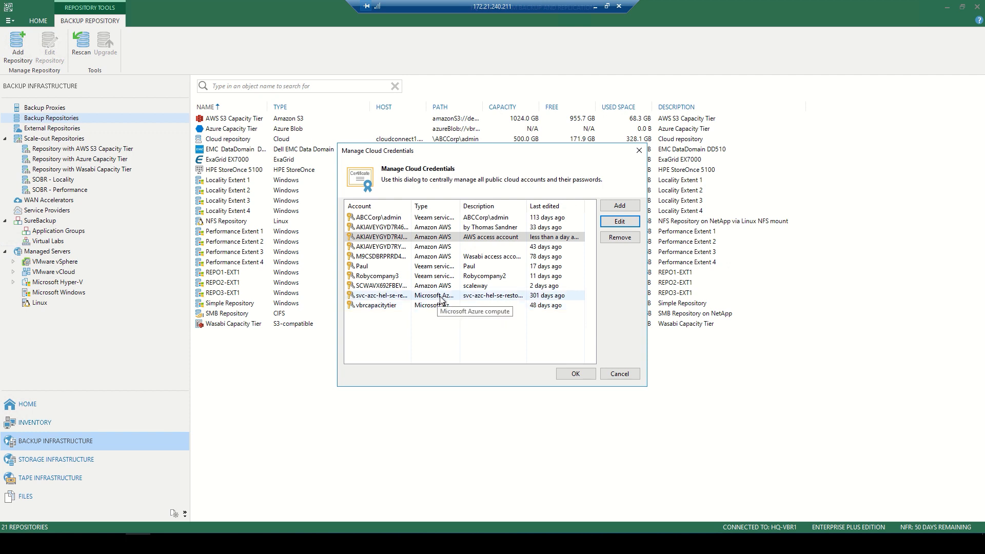
pyautogui.moveTo(441, 298)
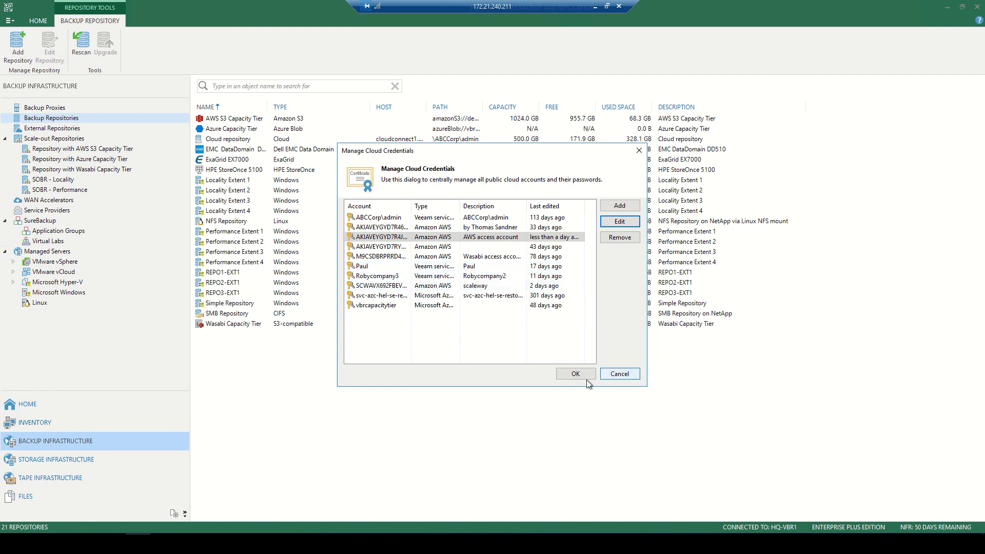
pyautogui.moveTo(574, 373)
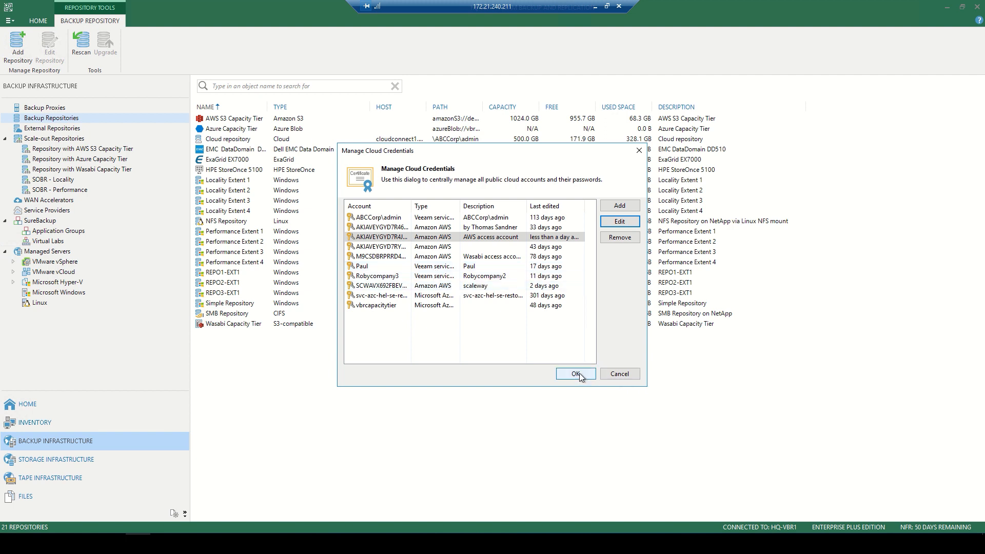
# - Close the credentials manager and show the actions for repository REPO2-EXT1
pyautogui.click(575, 374)
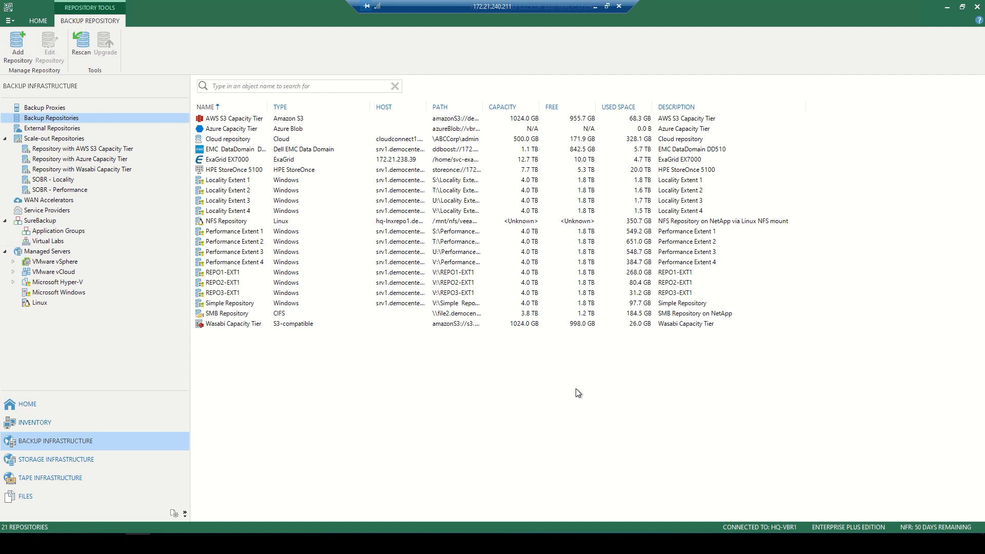
pyautogui.moveTo(239, 288)
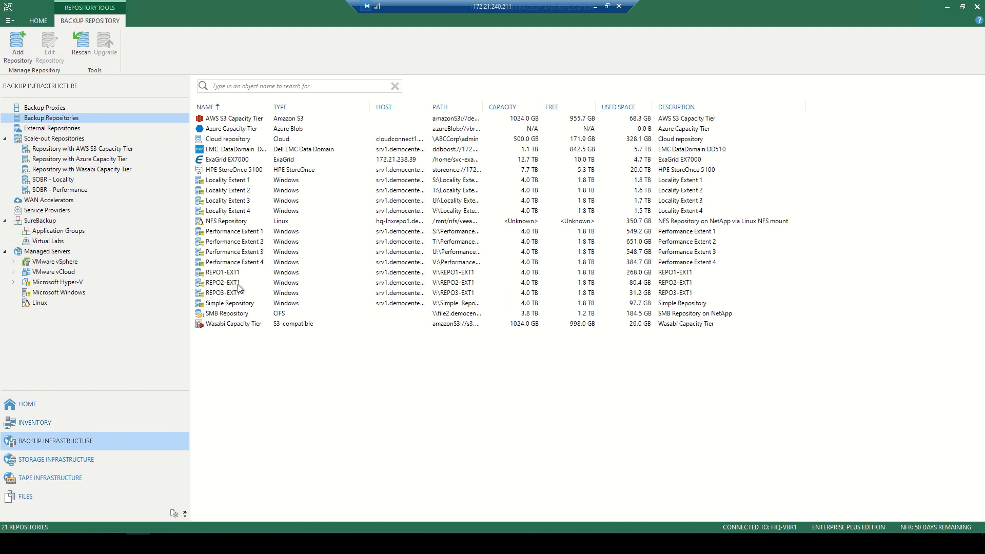
pyautogui.click(223, 283)
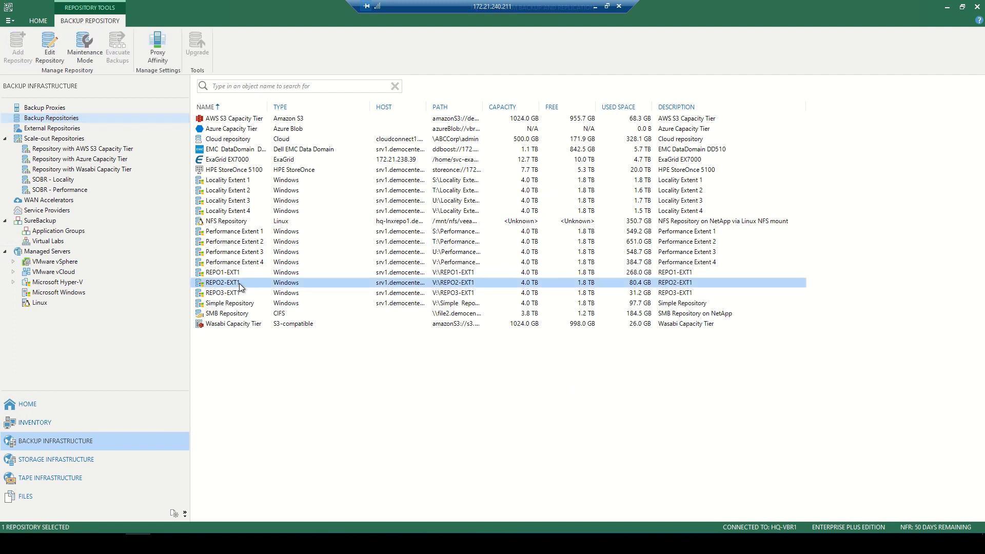
pyautogui.rightClick(223, 282)
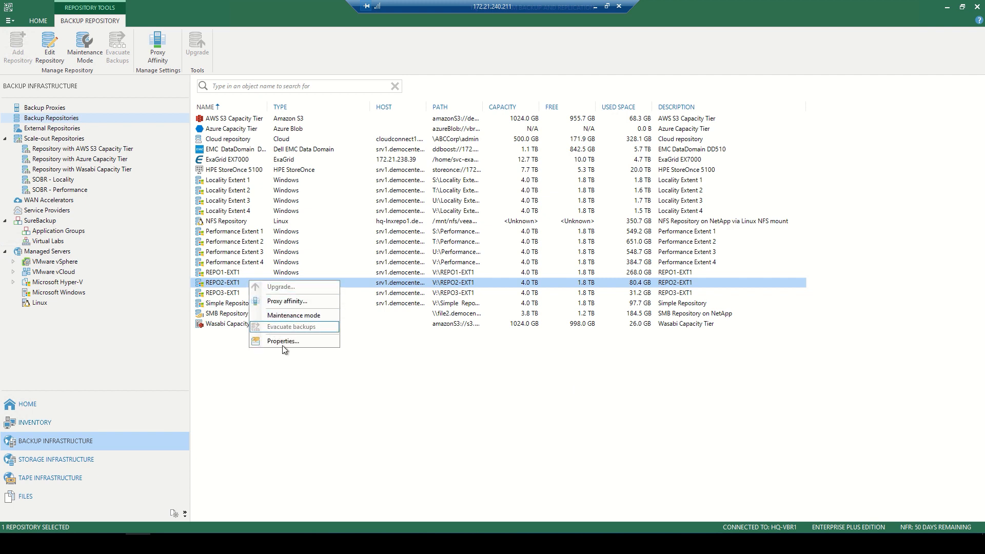
# - Step through REPO2-EXT1's properties to the Review page summarizing its Windows repository settings
pyautogui.click(283, 341)
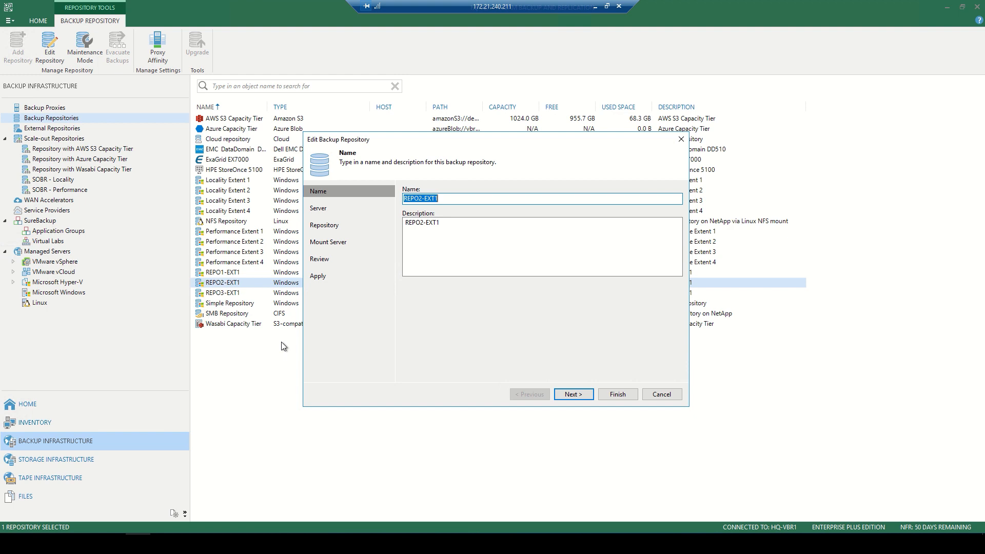
pyautogui.moveTo(573, 394)
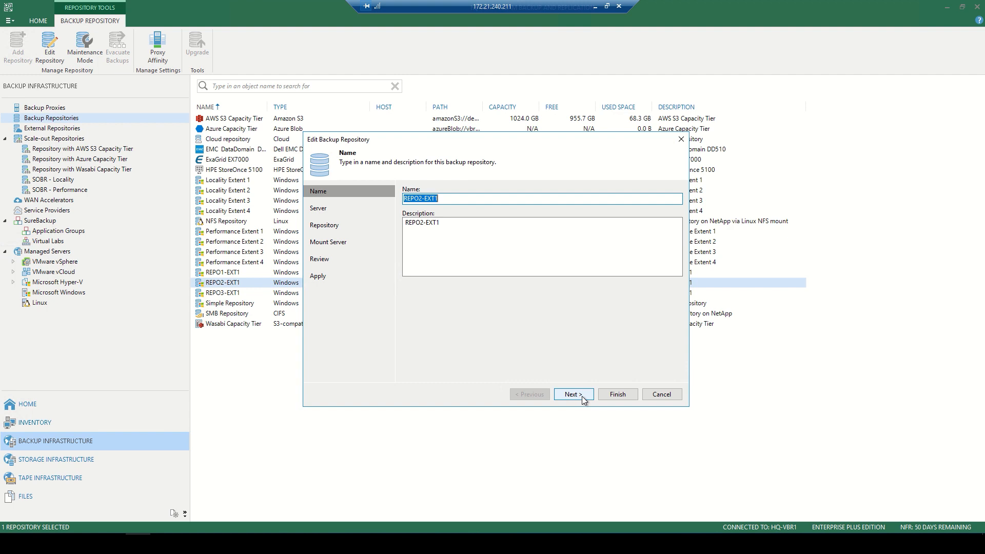
pyautogui.click(573, 394)
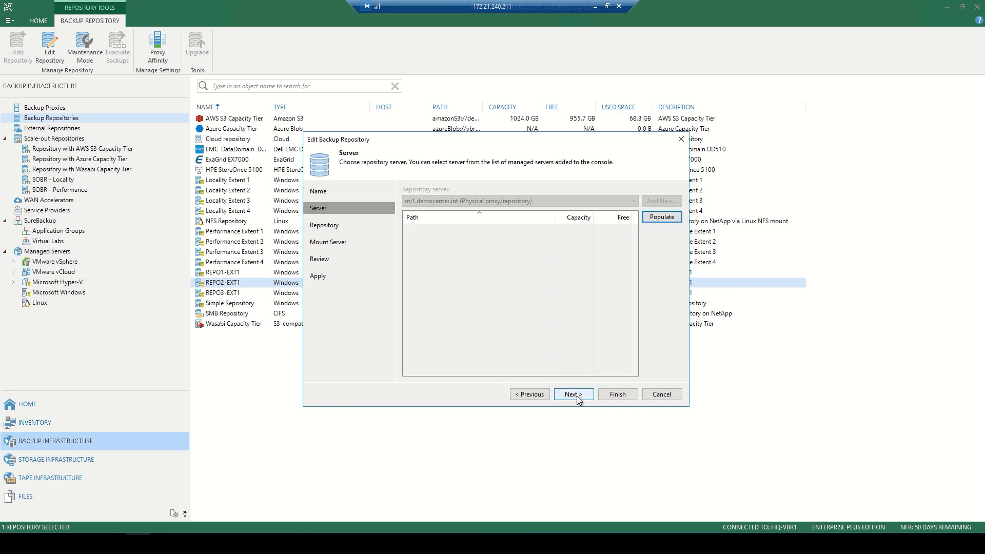
pyautogui.click(572, 394)
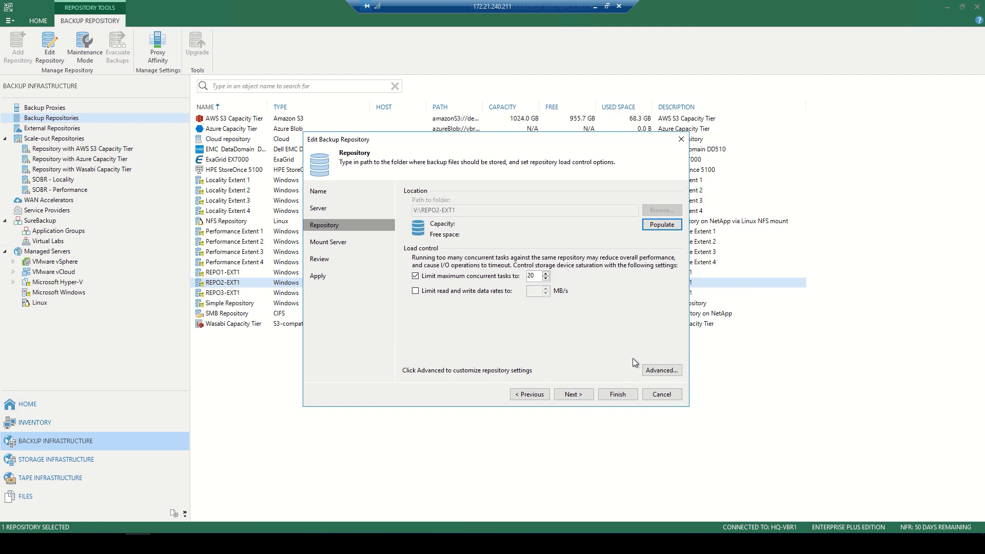
pyautogui.click(572, 394)
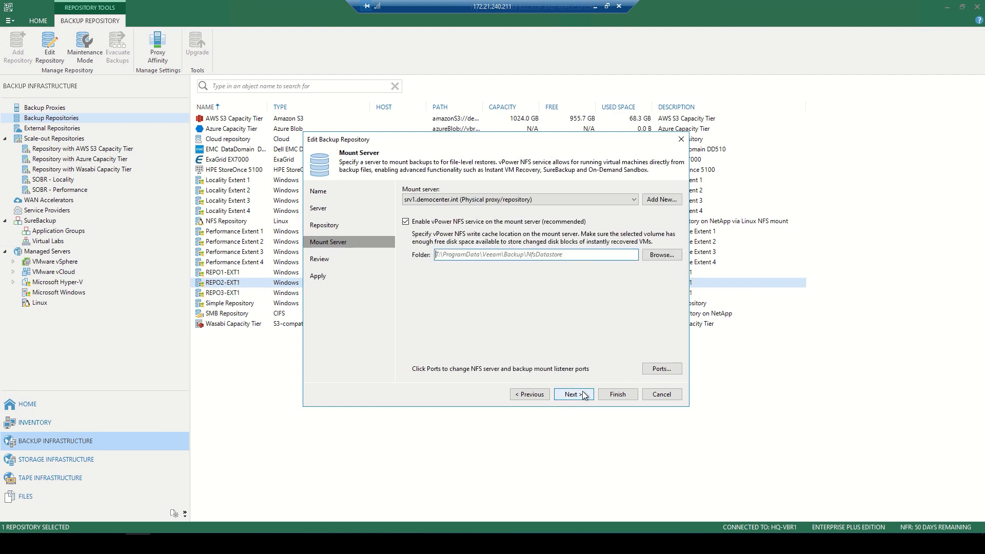
pyautogui.moveTo(572, 396)
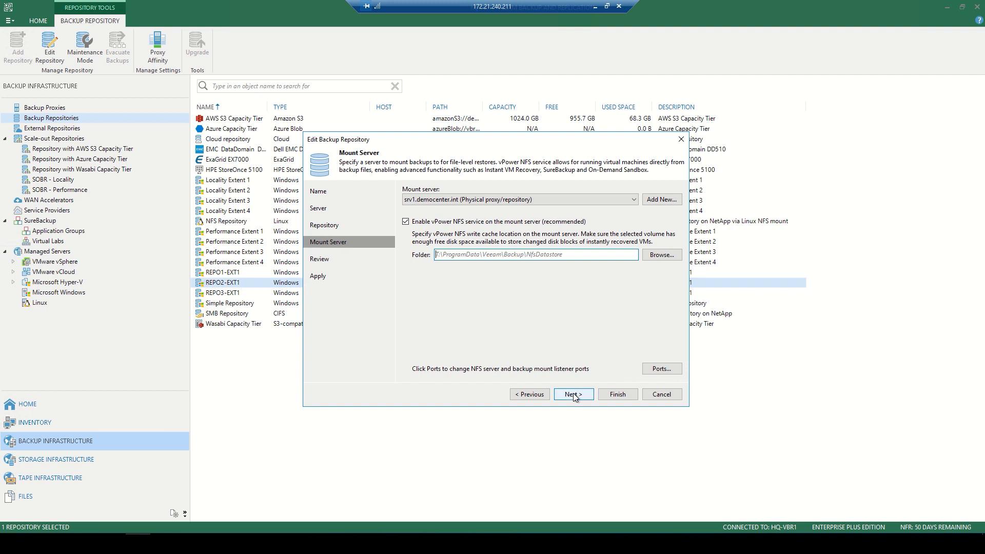
pyautogui.click(572, 394)
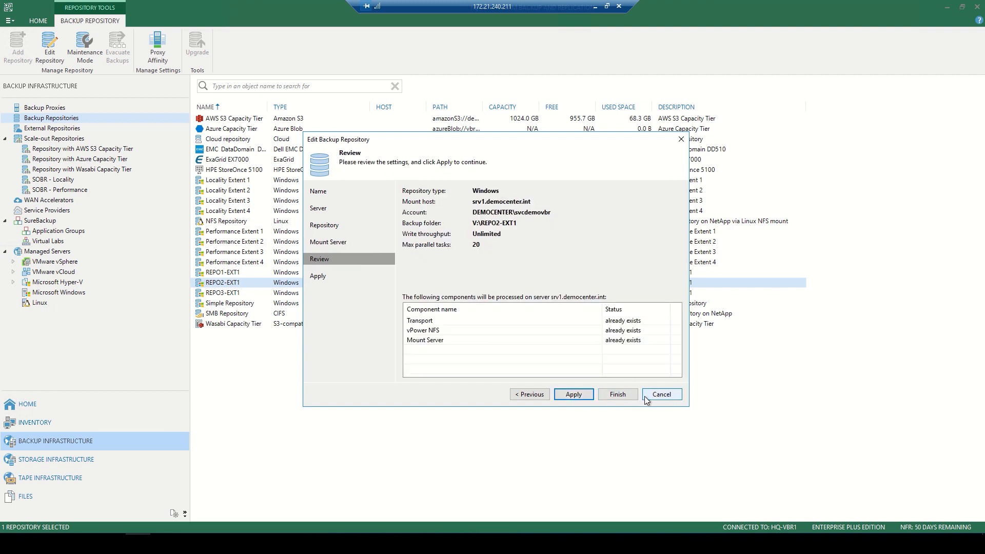
pyautogui.moveTo(673, 404)
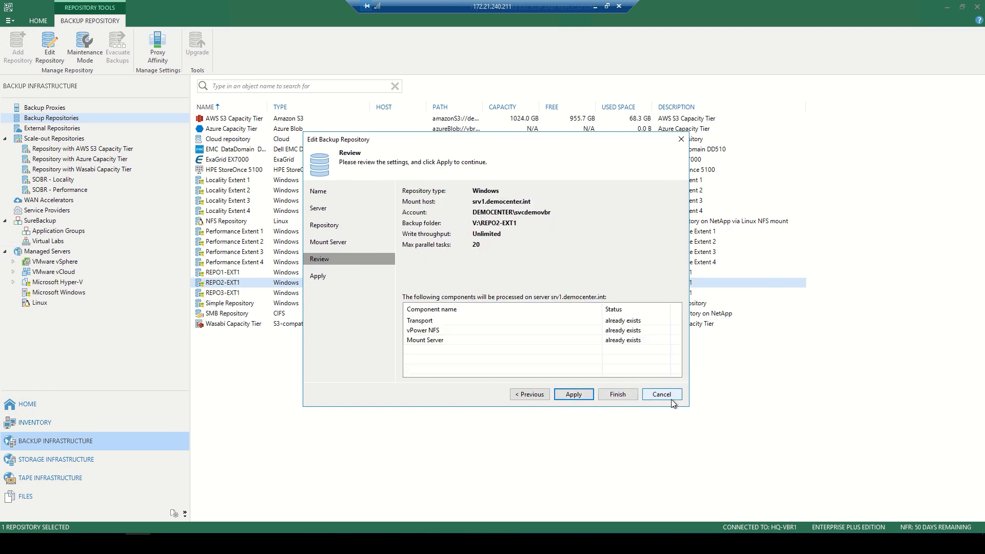
# - Cancel REPO2-EXT1's settings unchanged and show actions for the AWS S3 Capacity Tier repository
pyautogui.click(660, 394)
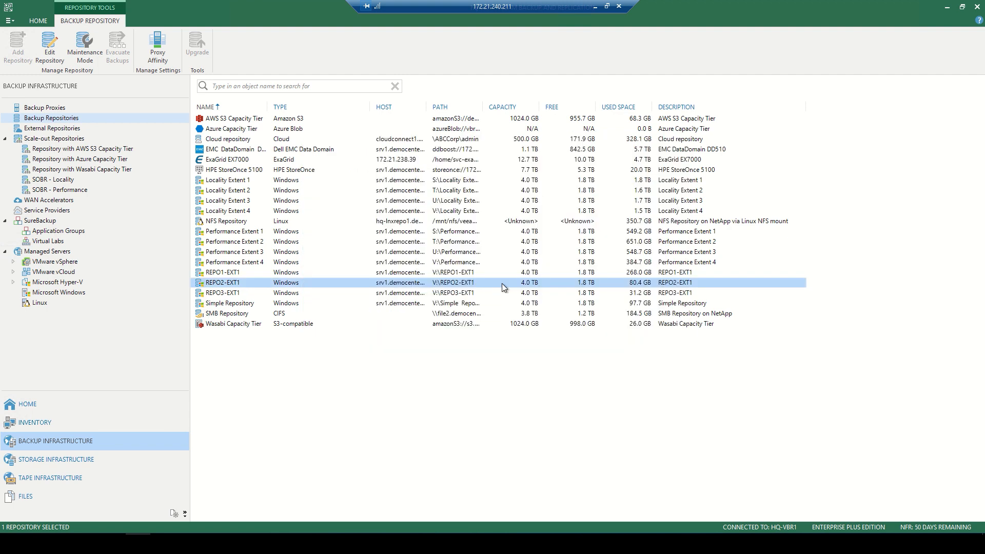
pyautogui.moveTo(236, 121)
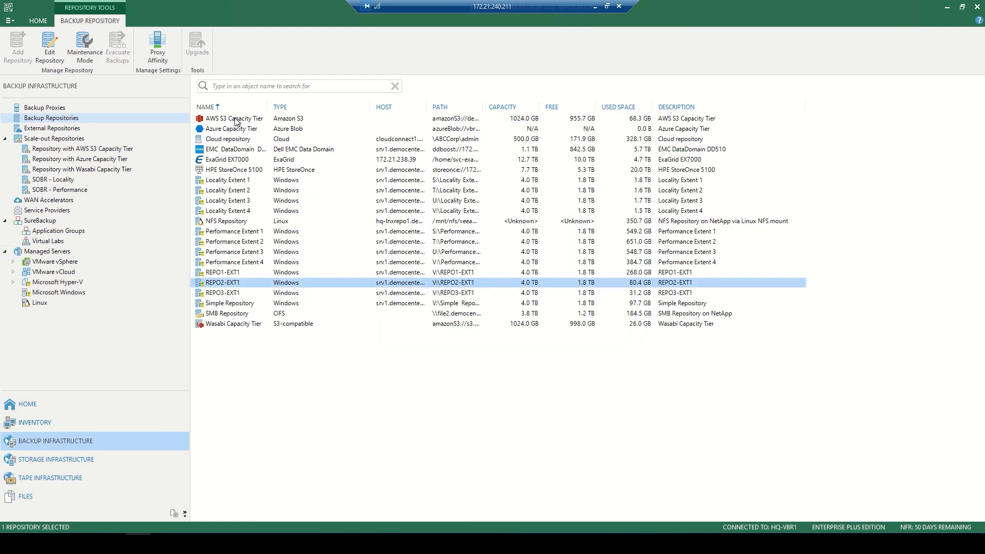
pyautogui.rightClick(233, 118)
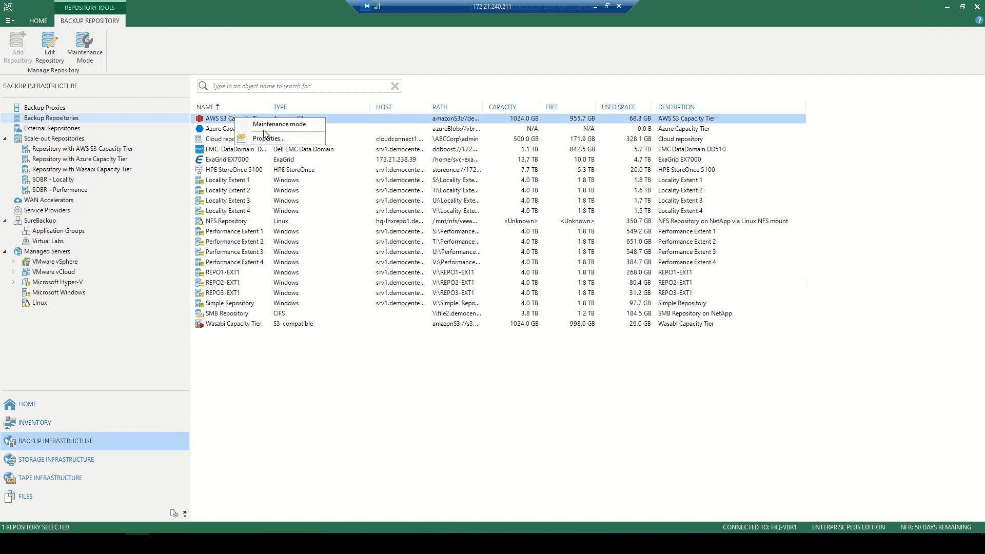
# - Keep the AWS credentials and gateway srv1.democenter.int, advancing to load the Amazon S3 bucket settings
pyautogui.click(268, 138)
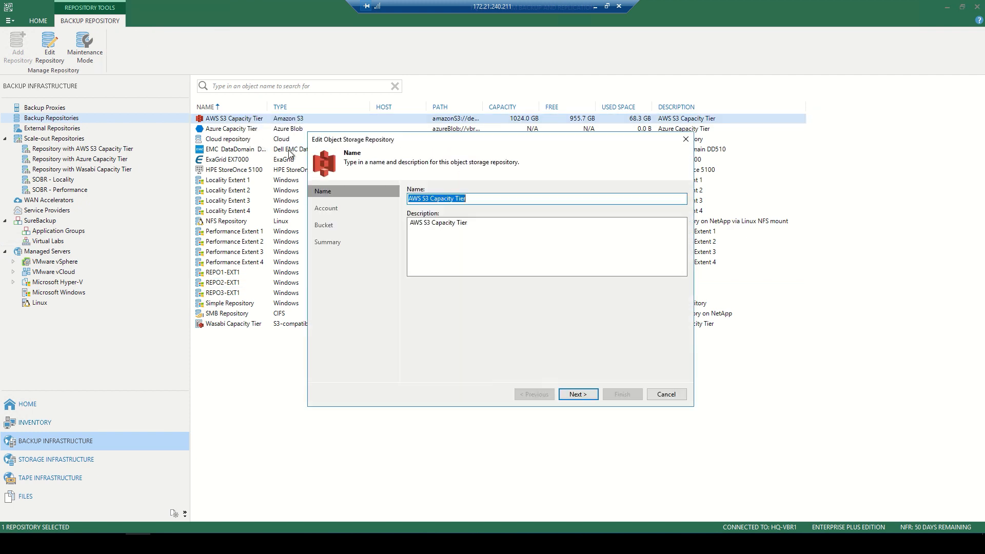
pyautogui.click(576, 394)
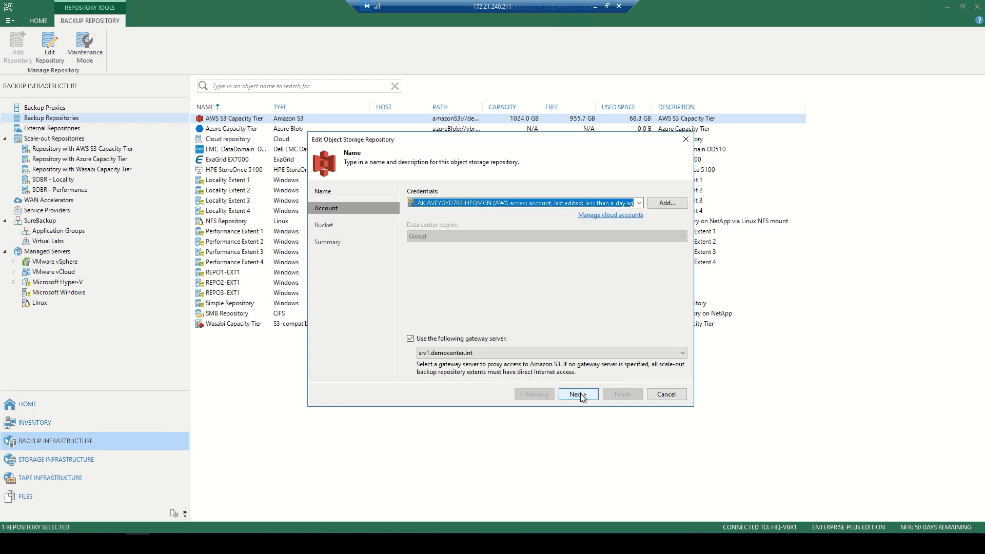
pyautogui.click(575, 394)
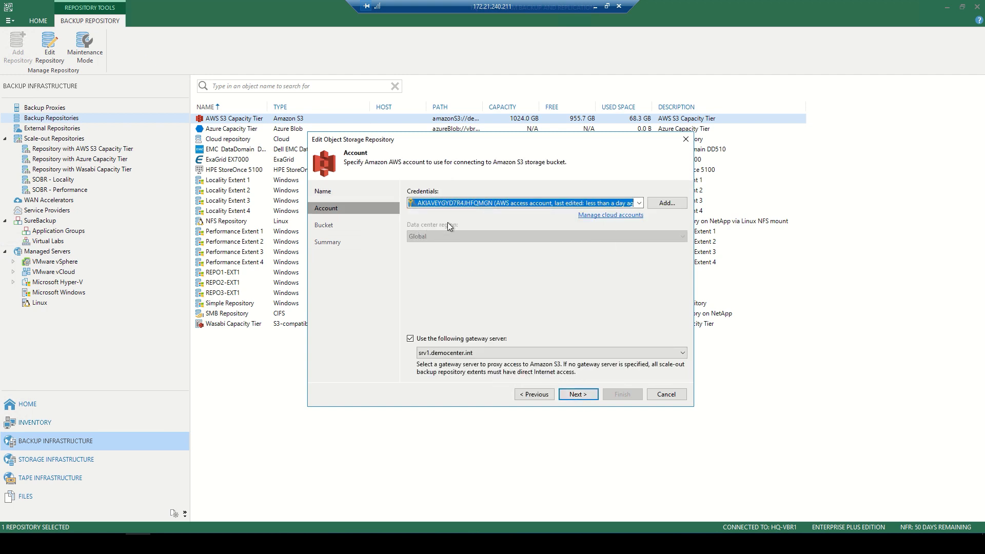
pyautogui.moveTo(501, 312)
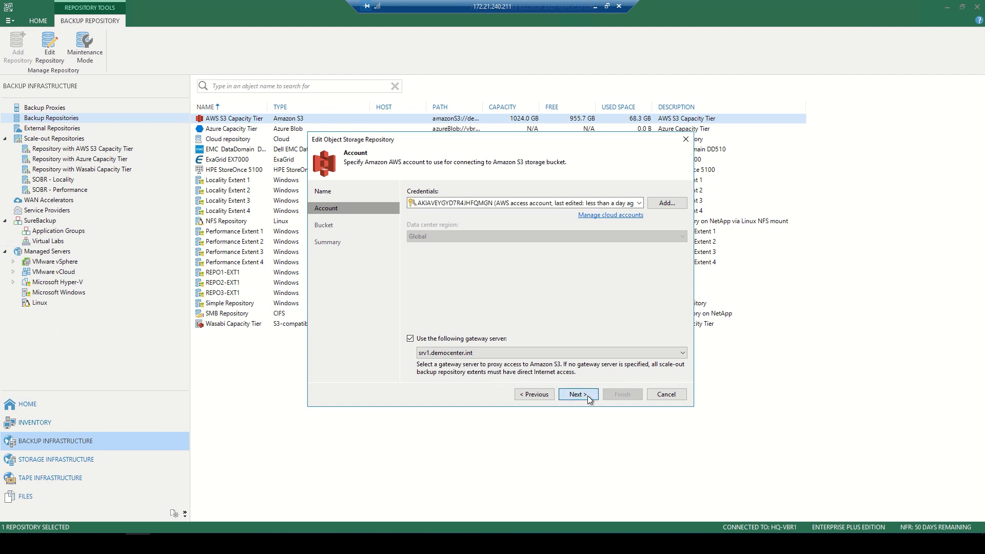
pyautogui.click(575, 394)
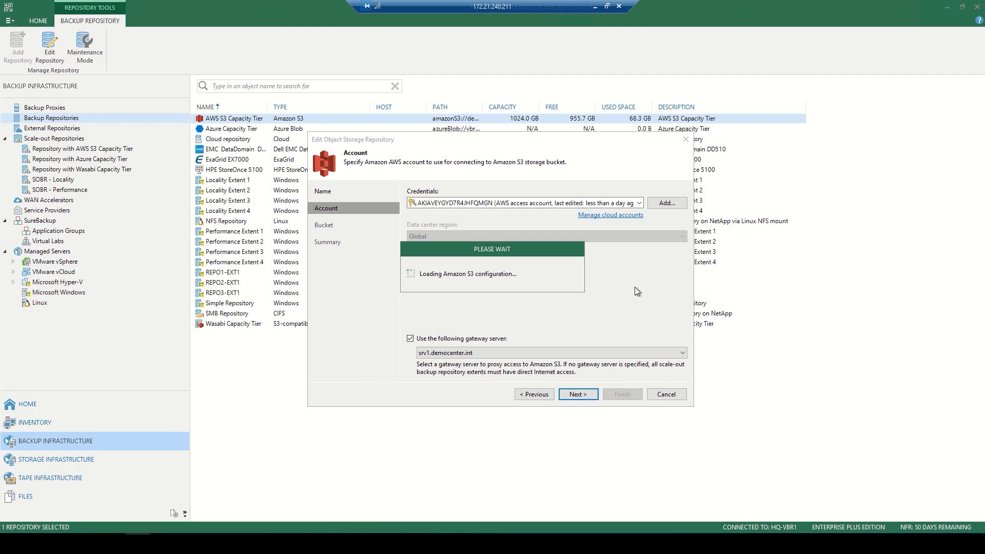
# - Finish the AWS S3 Capacity Tier edit and list the AWS S3 scale-out repository's two extents
pyautogui.click(577, 394)
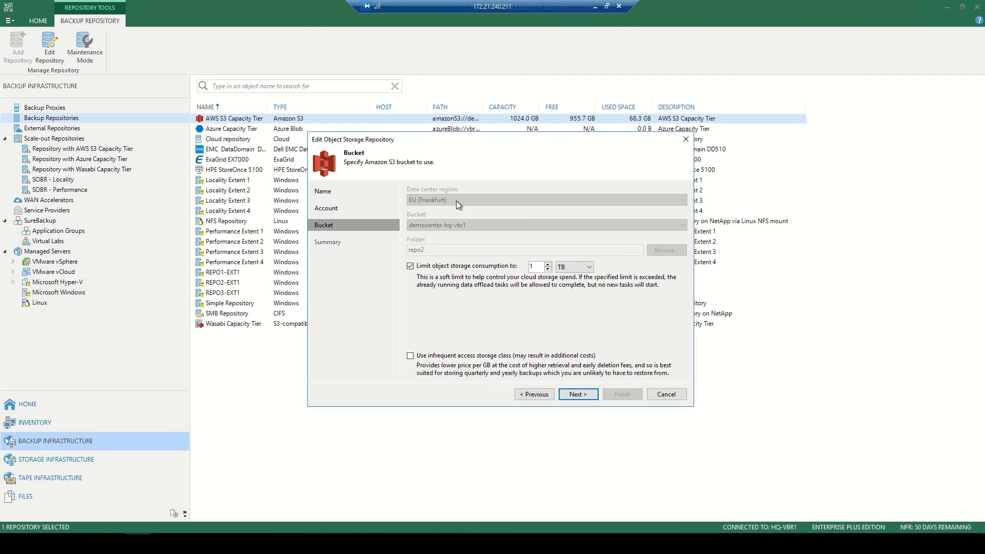
pyautogui.moveTo(475, 228)
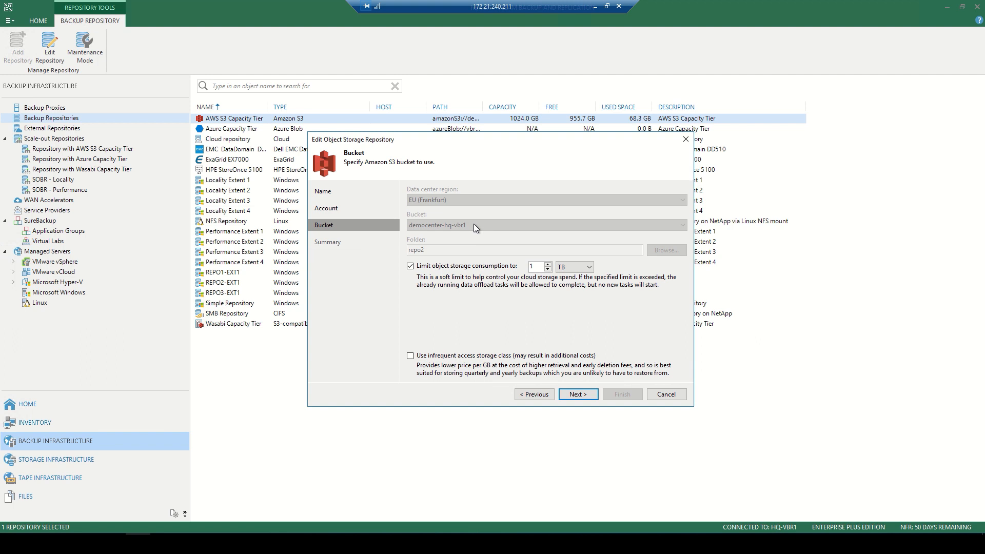
pyautogui.moveTo(472, 246)
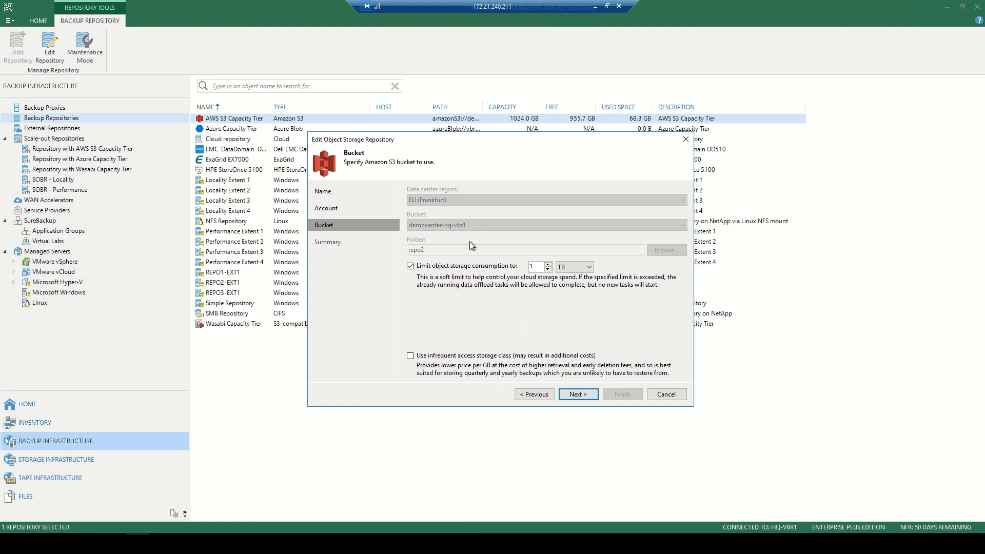
pyautogui.moveTo(420, 271)
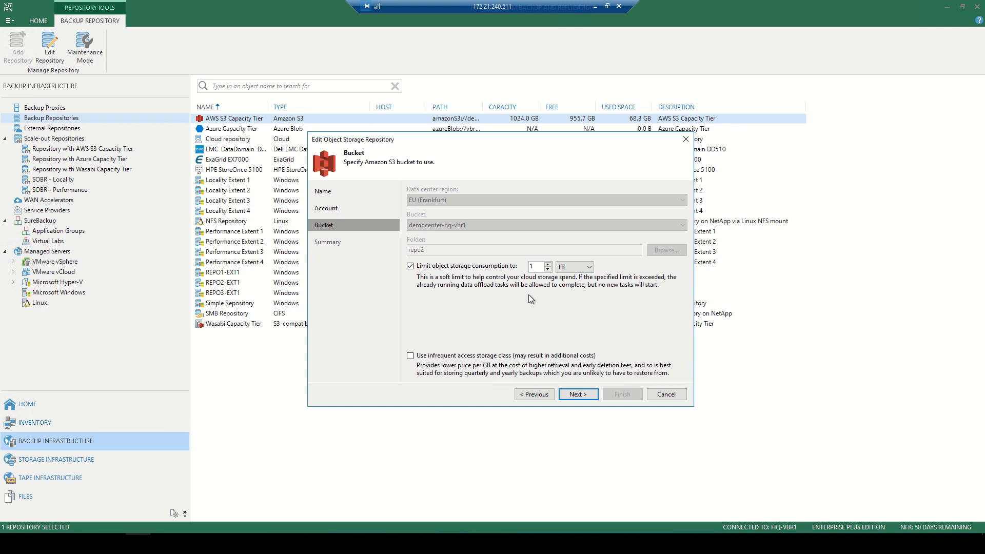
pyautogui.moveTo(420, 329)
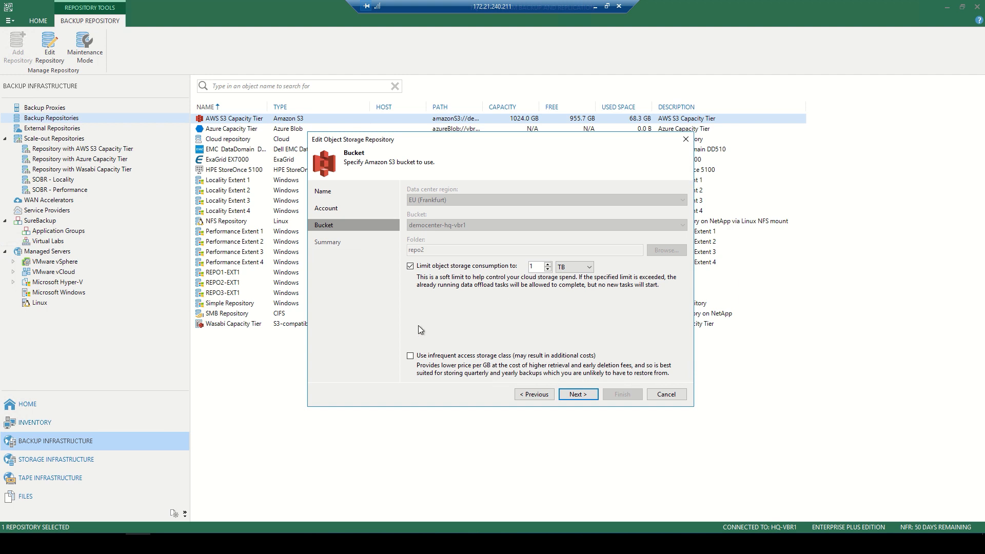
pyautogui.moveTo(406, 380)
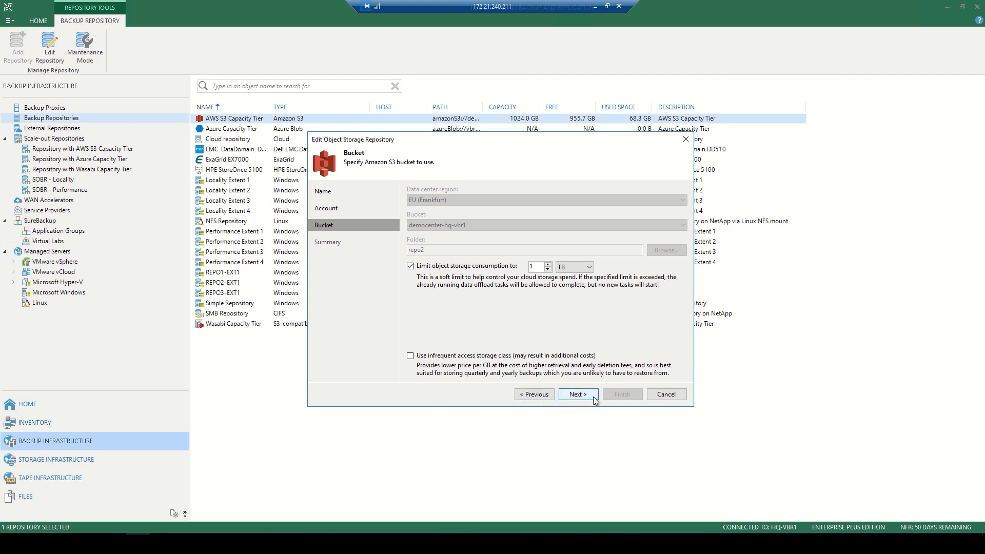
pyautogui.click(574, 394)
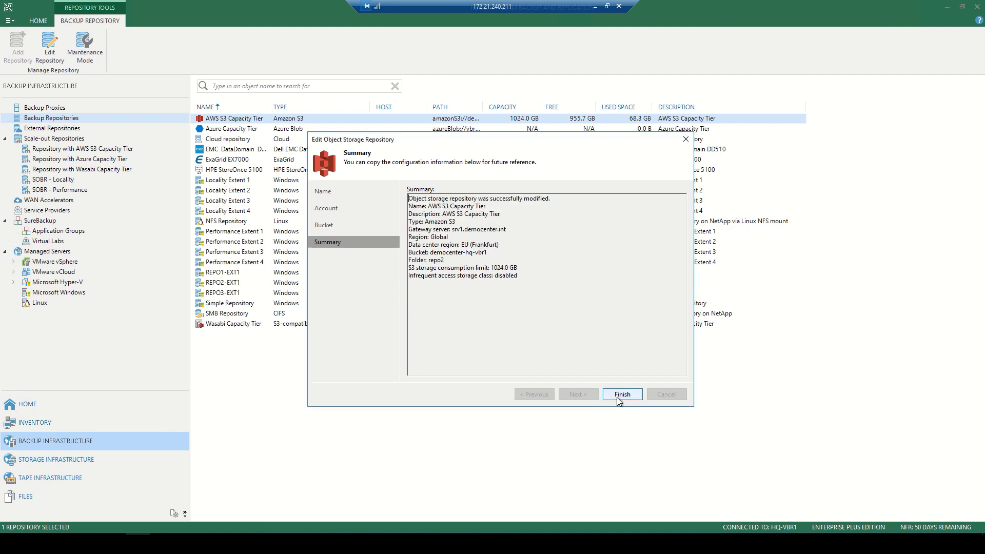
pyautogui.click(621, 394)
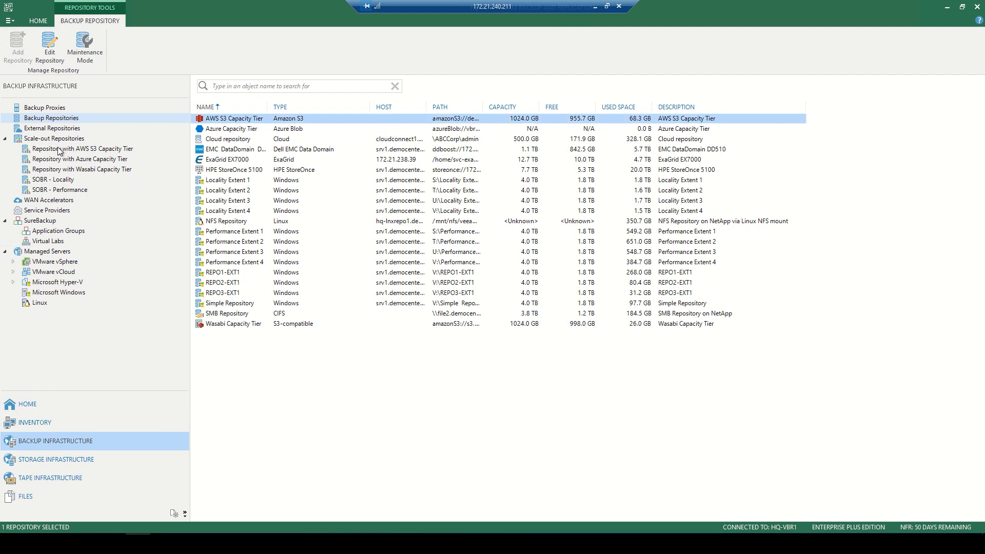
pyautogui.click(82, 149)
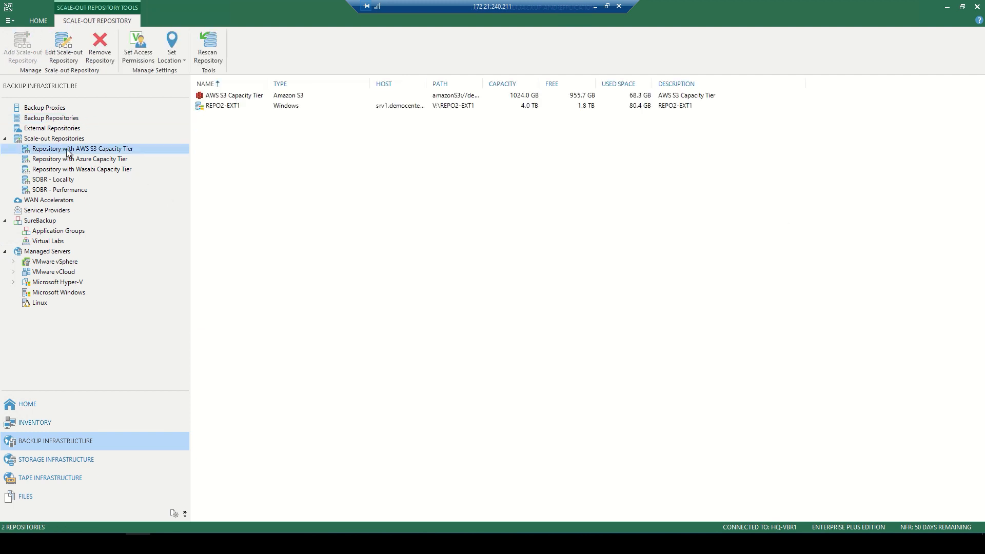
pyautogui.moveTo(261, 124)
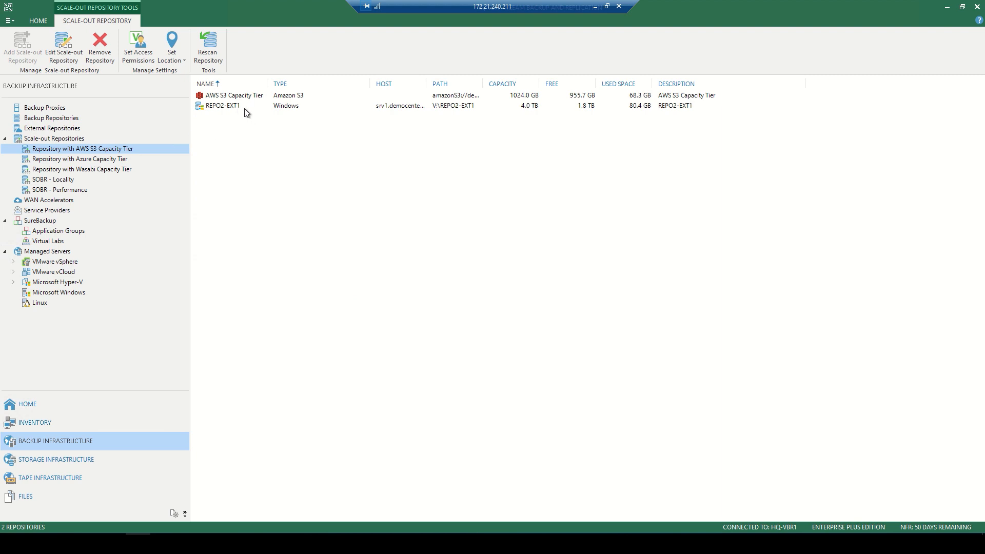
# - Select both extents and show actions for the Repository with AWS S3 Capacity Tier
pyautogui.click(225, 106)
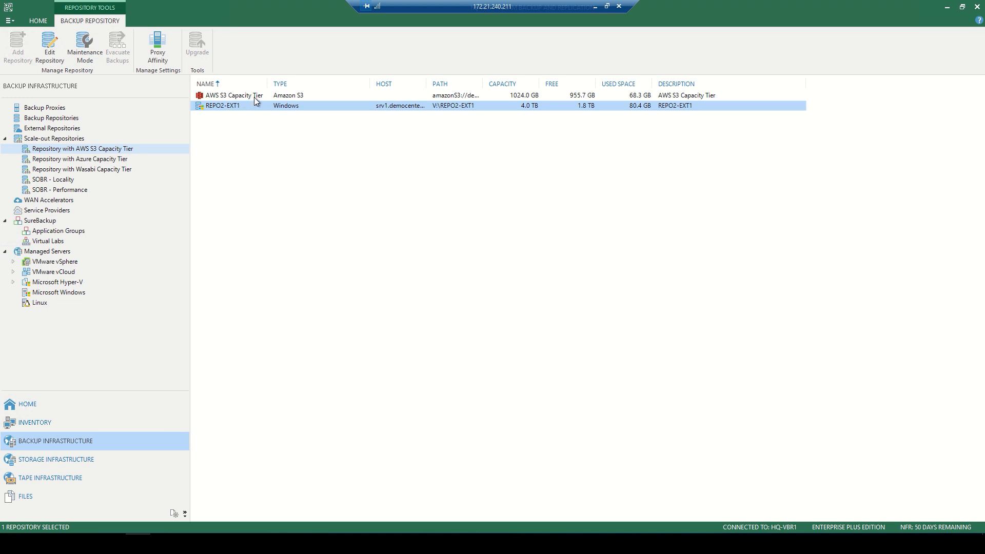
pyautogui.click(234, 94)
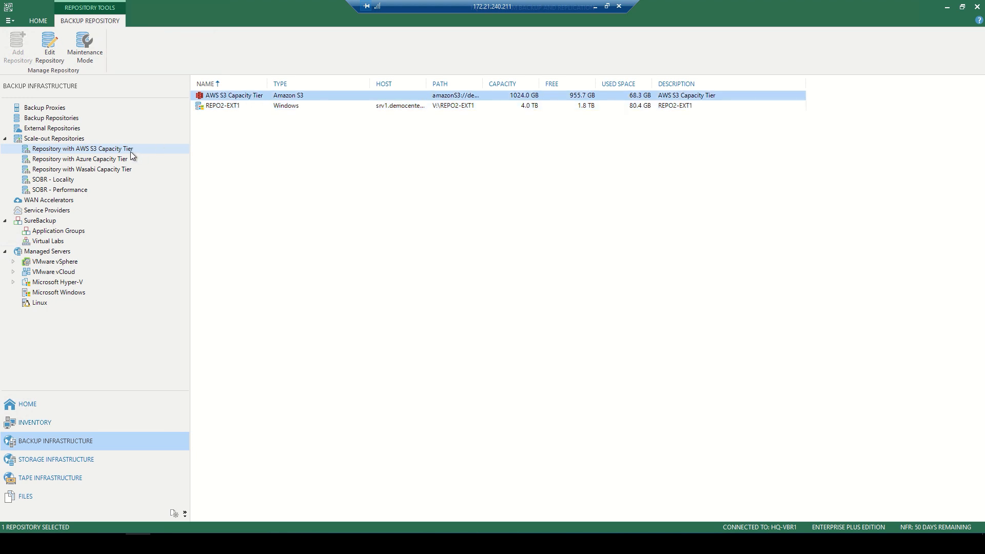
pyautogui.rightClick(82, 148)
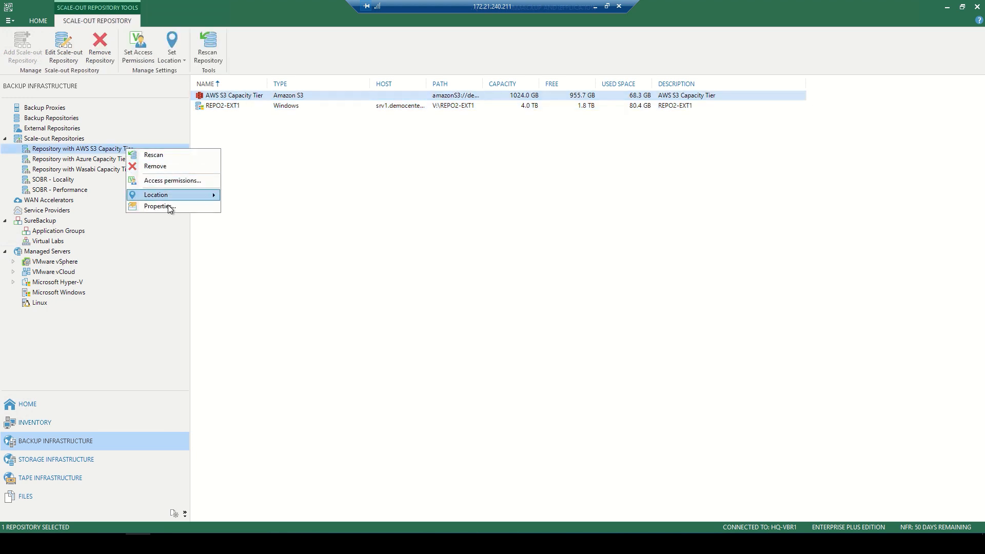
# - Walk the scale-out repository properties past Name to Performance Tier and its Advanced options
pyautogui.click(158, 206)
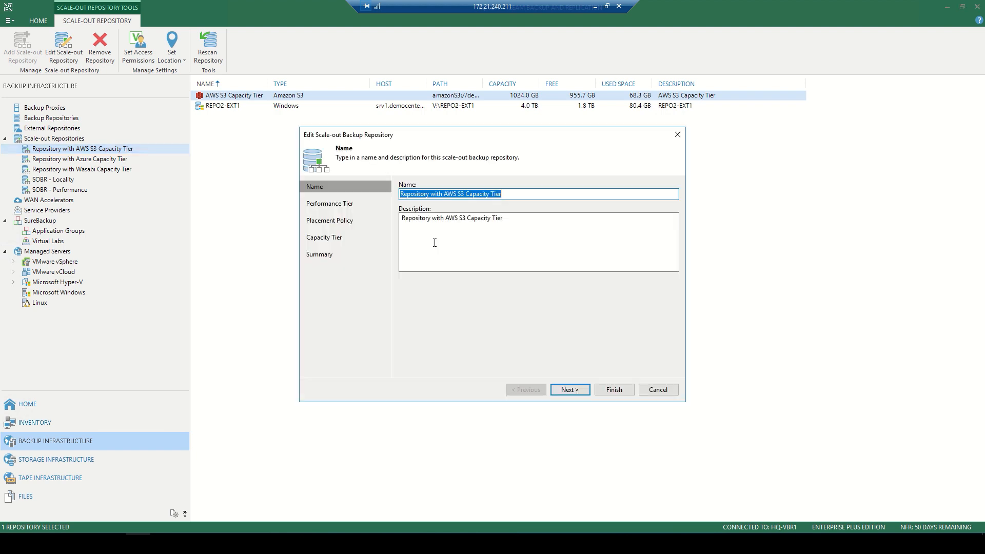
pyautogui.click(568, 390)
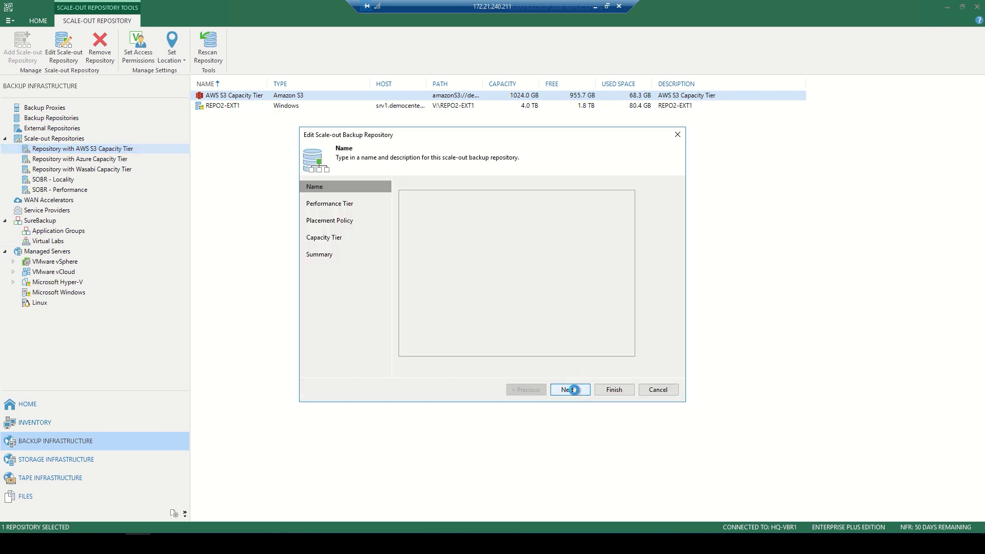
pyautogui.click(570, 390)
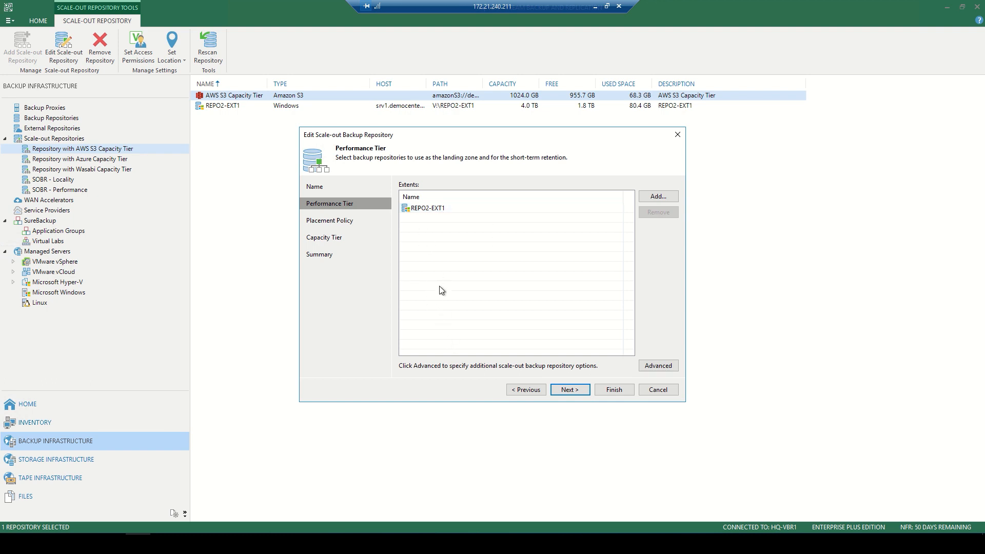
pyautogui.click(658, 365)
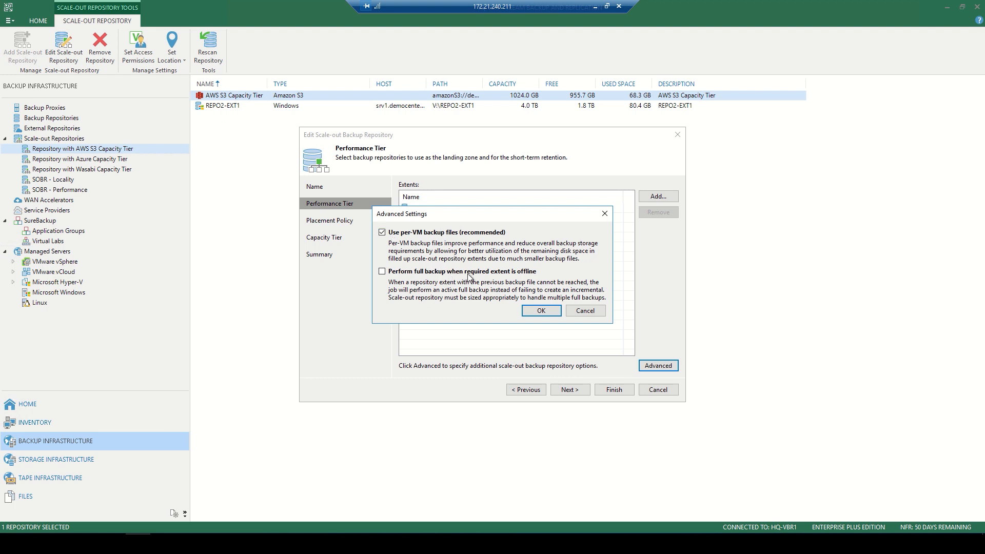
pyautogui.moveTo(584, 311)
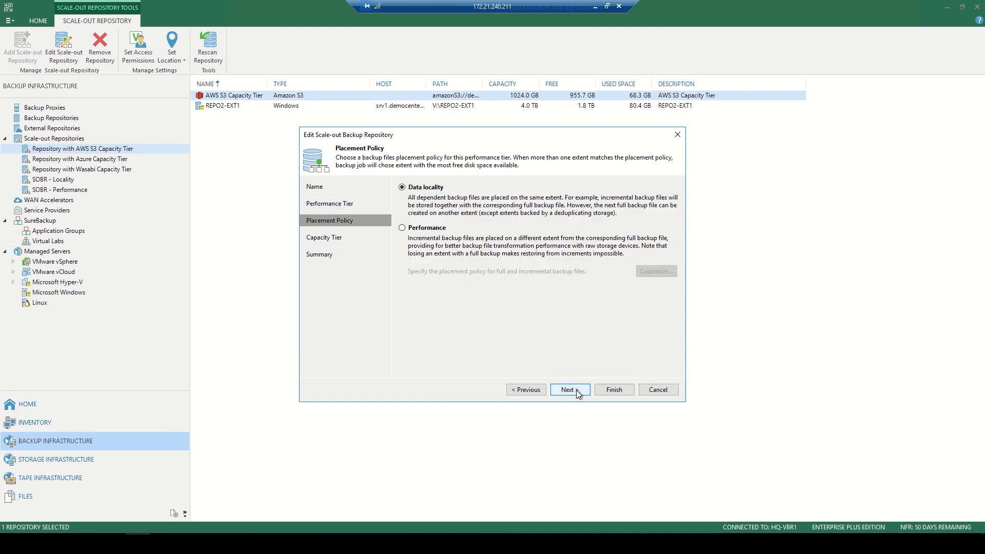
pyautogui.moveTo(415, 201)
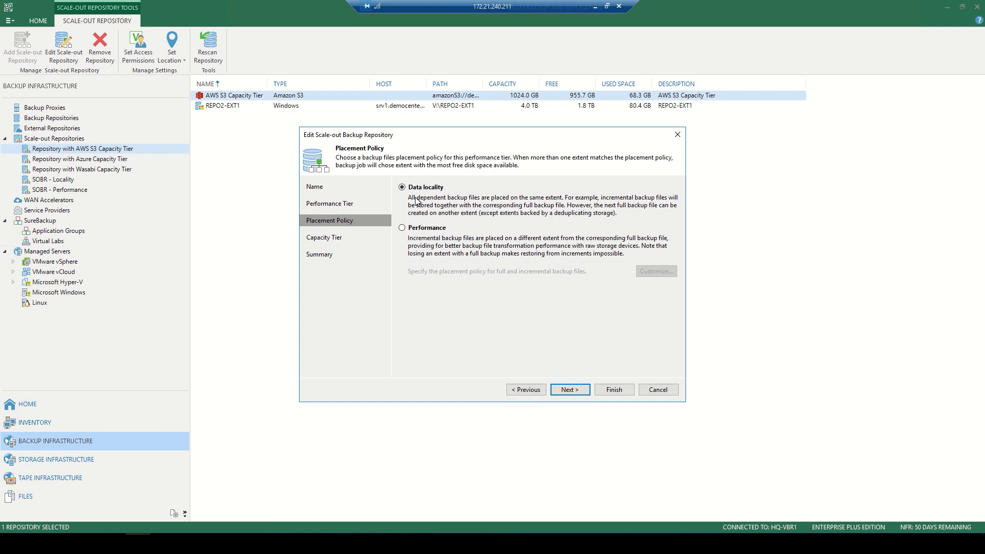
pyautogui.moveTo(437, 302)
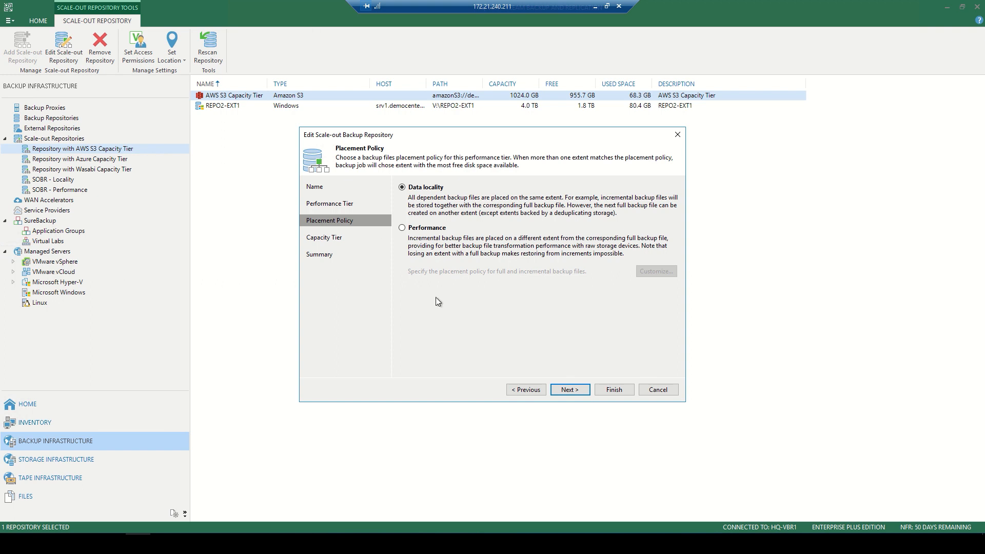
# - Keep Data locality and reach the Capacity Tier step showing AWS S3 object storage
pyautogui.click(570, 390)
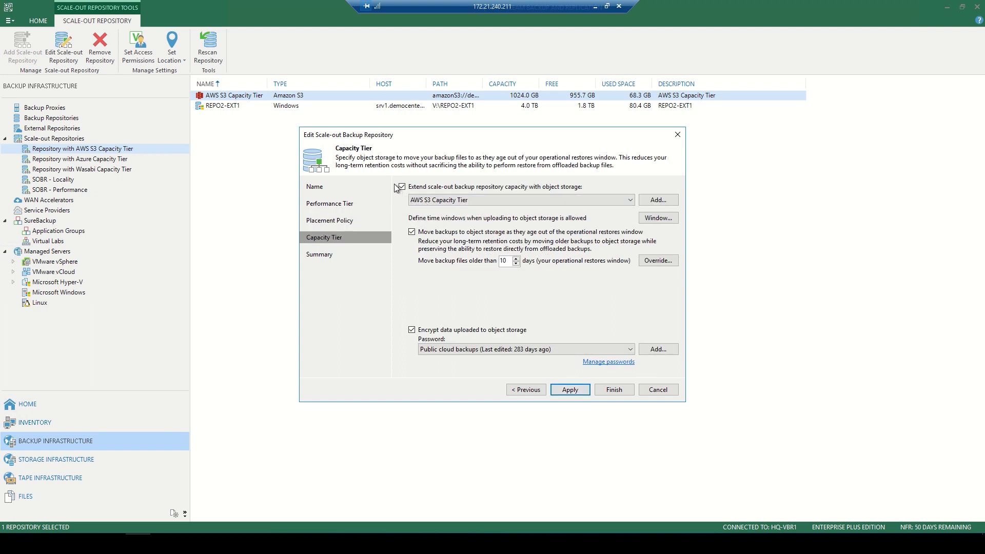
pyautogui.moveTo(392, 187)
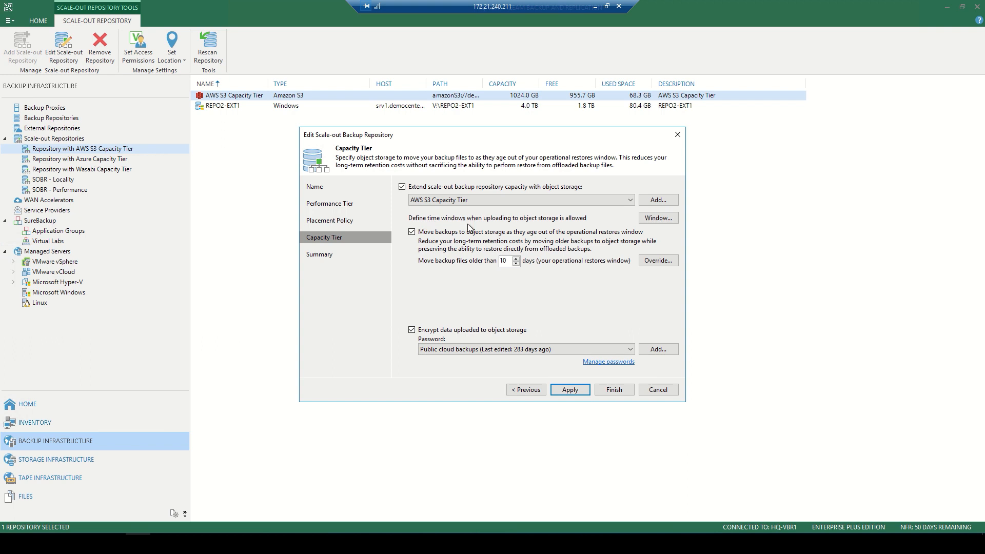
# - Bring up the allowed upload time windows from the Capacity Tier step
pyautogui.click(656, 218)
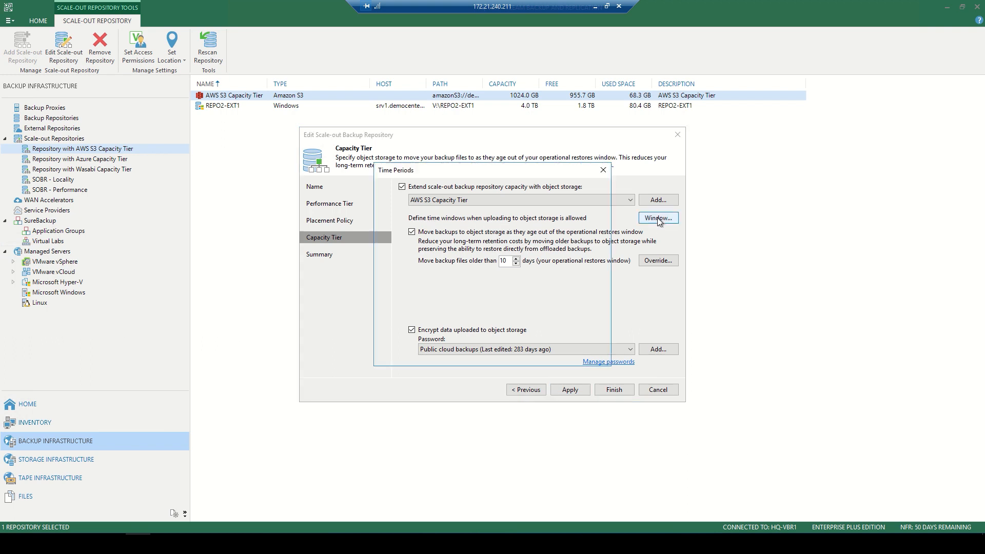
# - Review the Time Periods schedule and cancel it, leaving the upload window unchanged
pyautogui.click(657, 218)
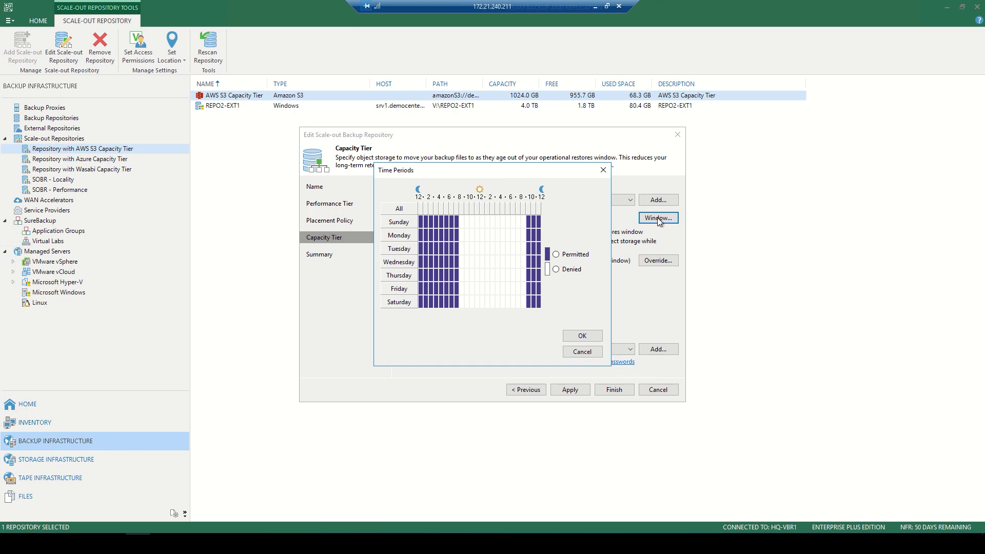
pyautogui.moveTo(526, 273)
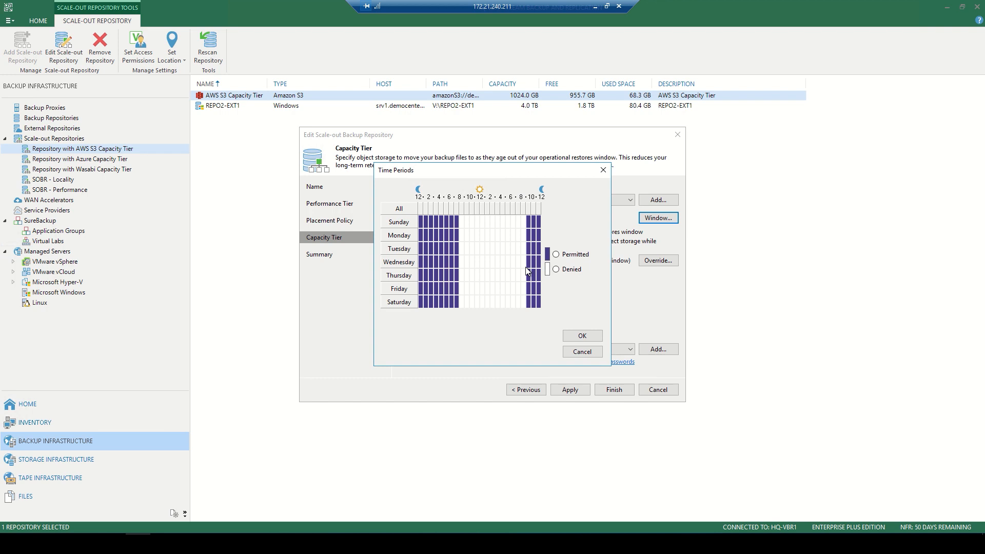
pyautogui.moveTo(580, 351)
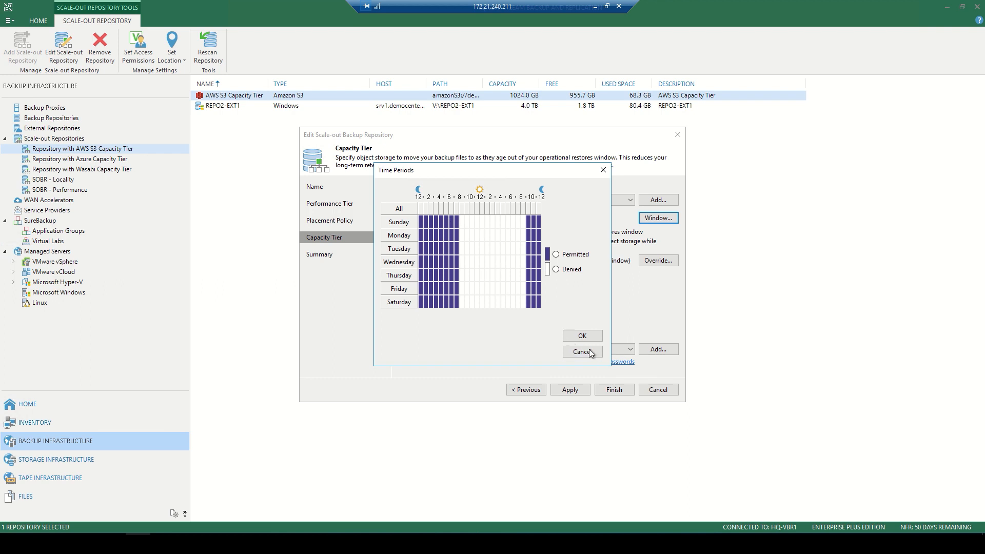
pyautogui.click(581, 351)
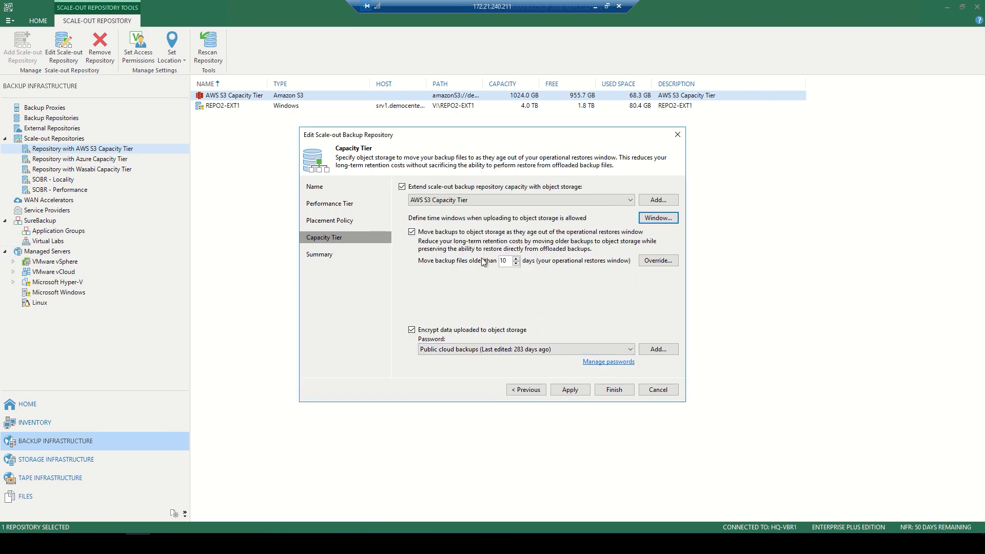
pyautogui.moveTo(456, 267)
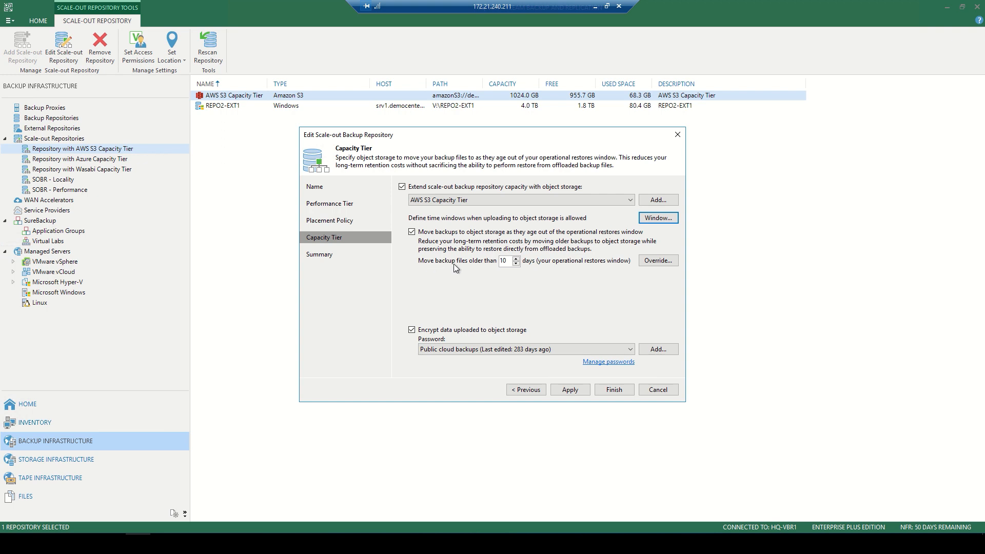
pyautogui.moveTo(594, 268)
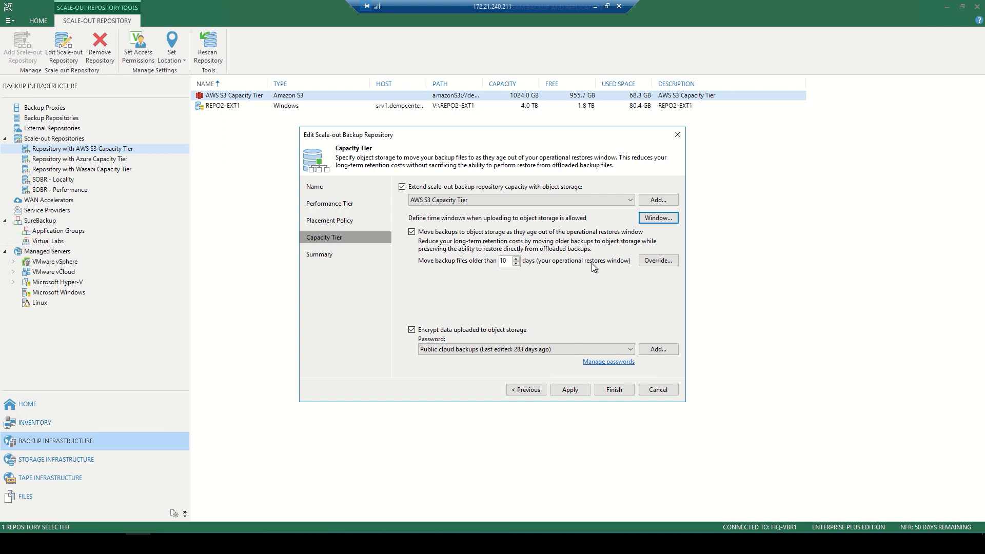
pyautogui.moveTo(497, 210)
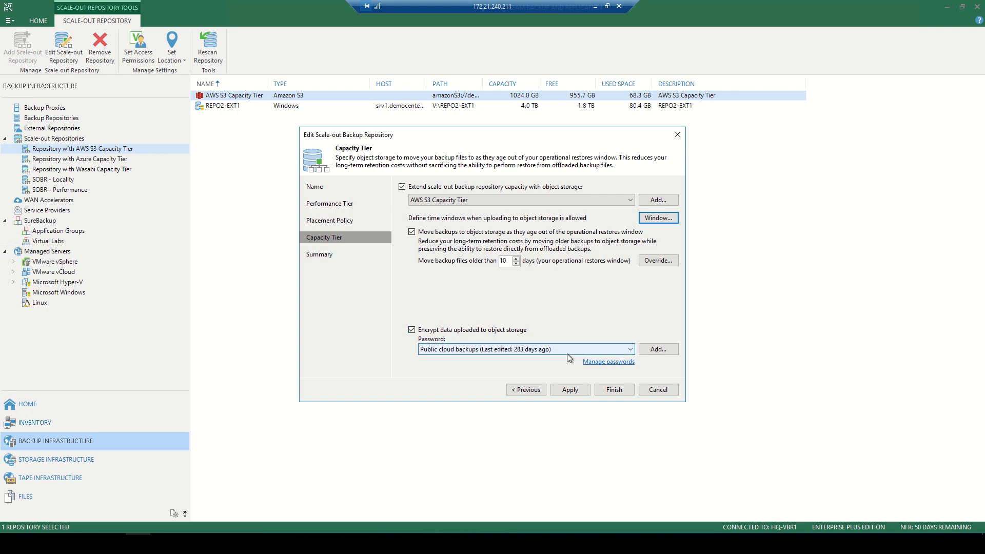
pyautogui.moveTo(614, 394)
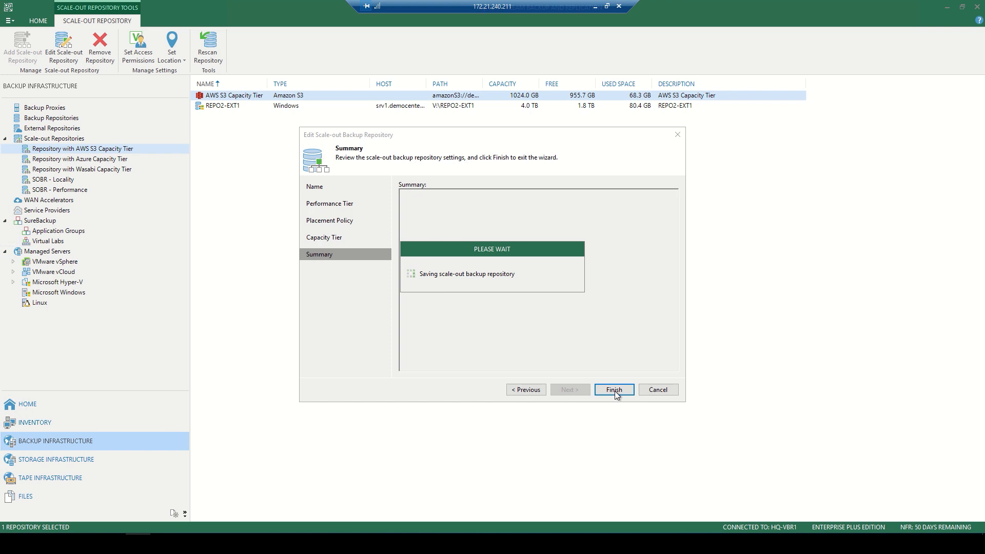
# - Finish the Edit Scale-out Backup Repository wizard after the successful save
pyautogui.click(613, 389)
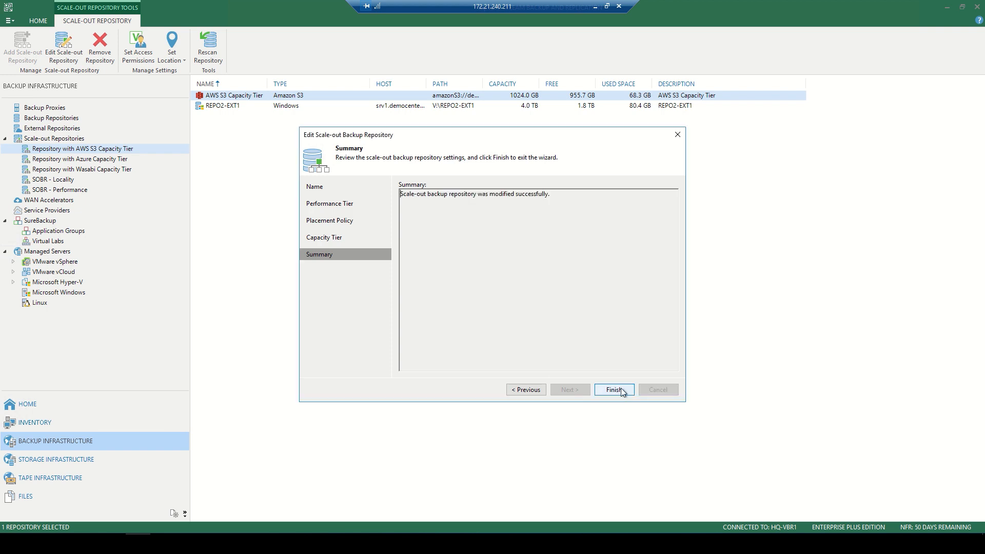
pyautogui.click(614, 390)
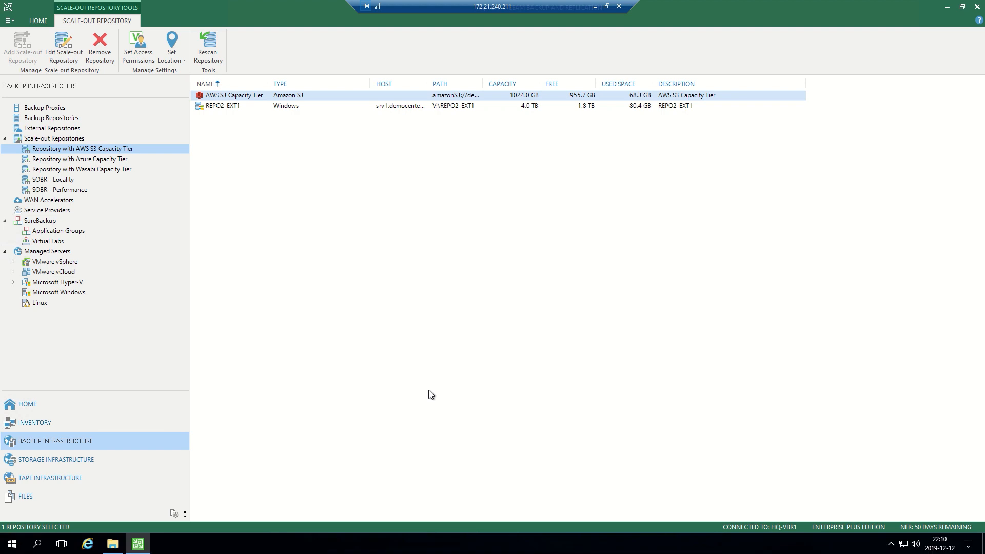
pyautogui.moveTo(94, 454)
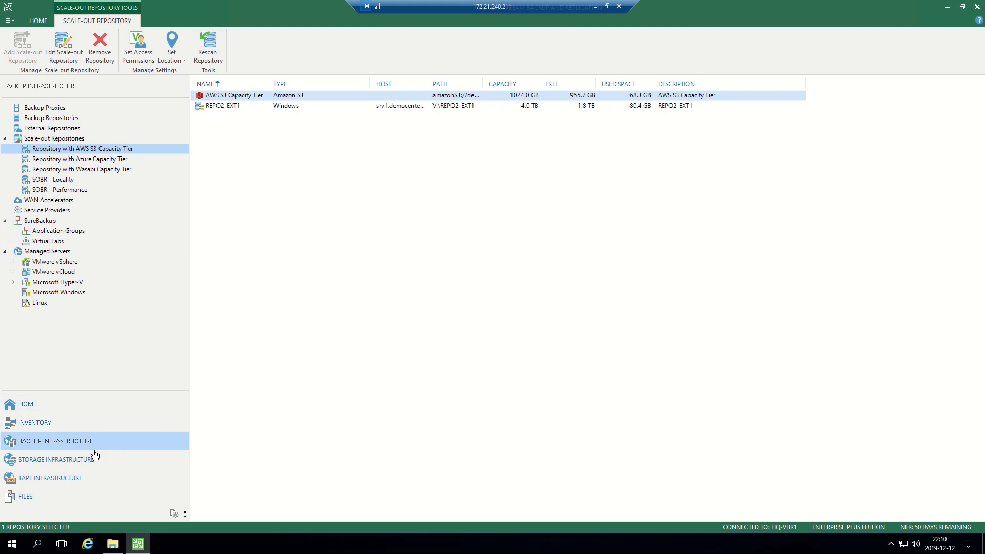
# - In the Files view browse REPO2-EXT1, viewing the SharePoint Farm and AD domain controller backup folders
pyautogui.click(25, 497)
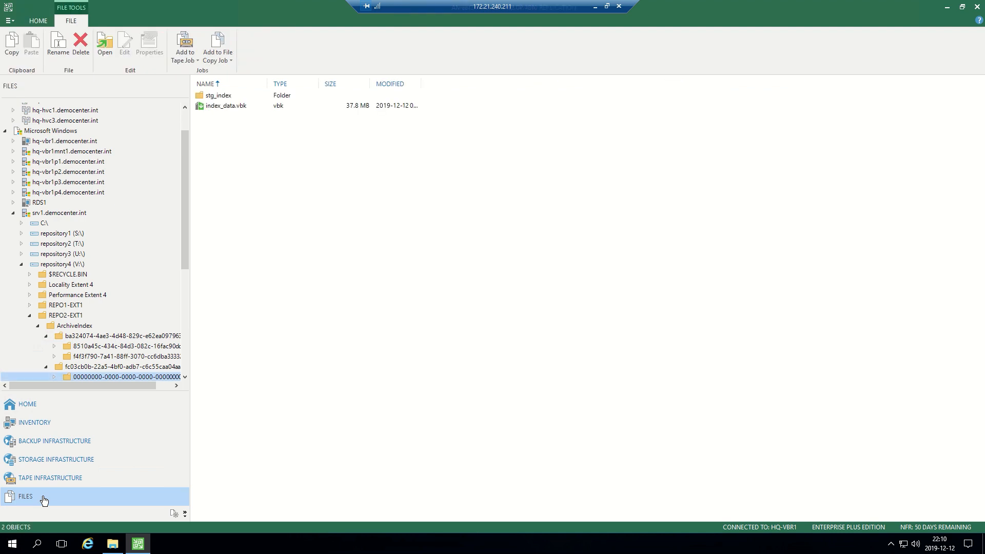
pyautogui.moveTo(186, 251)
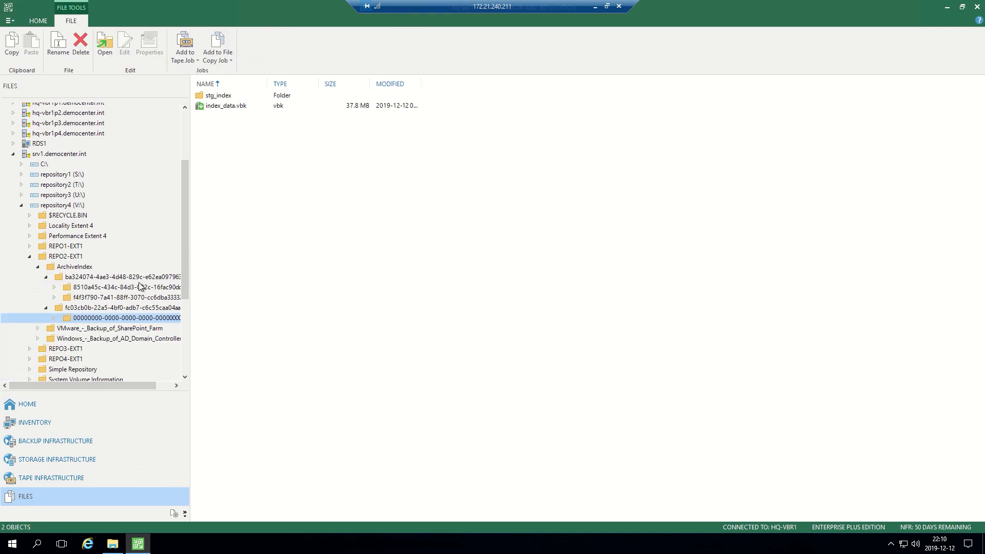
pyautogui.click(106, 329)
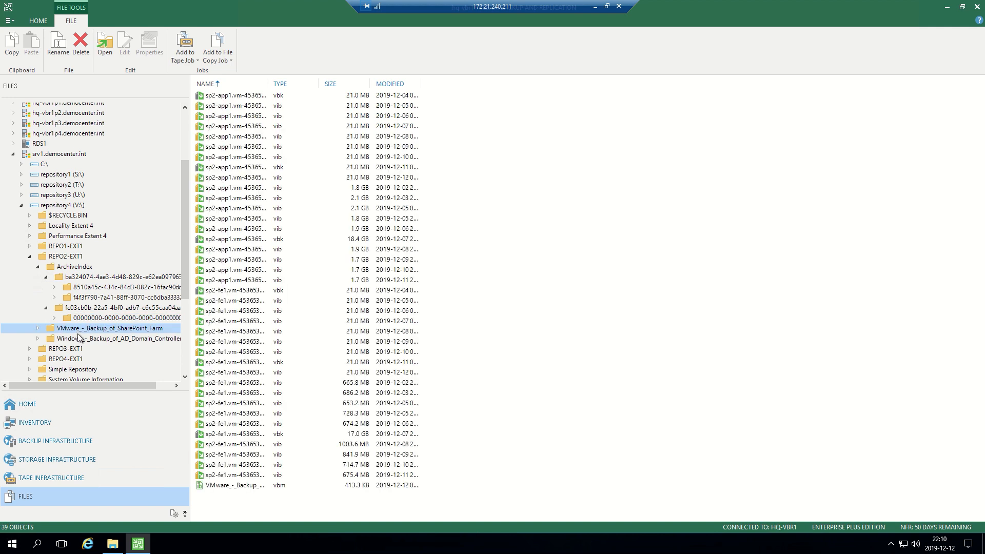
pyautogui.moveTo(85, 346)
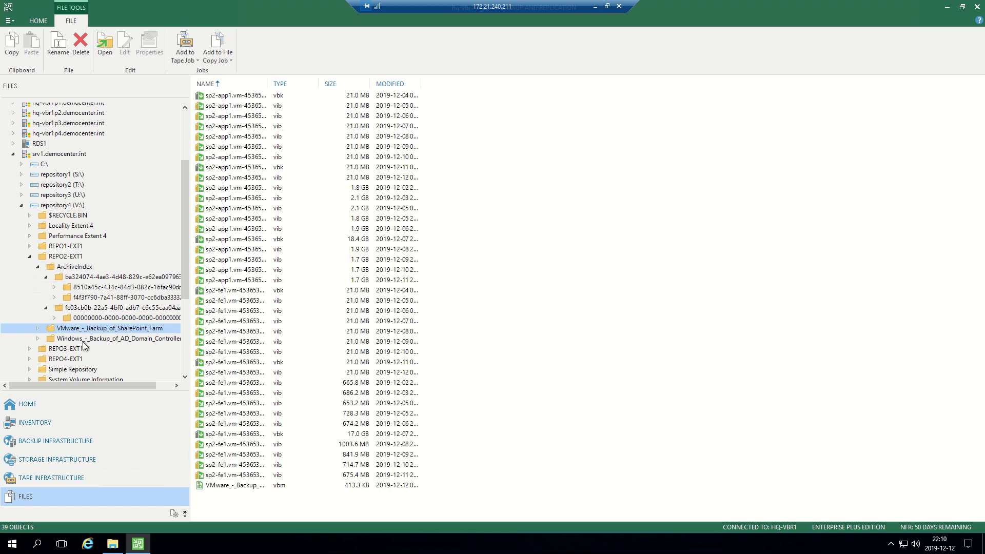
pyautogui.click(113, 339)
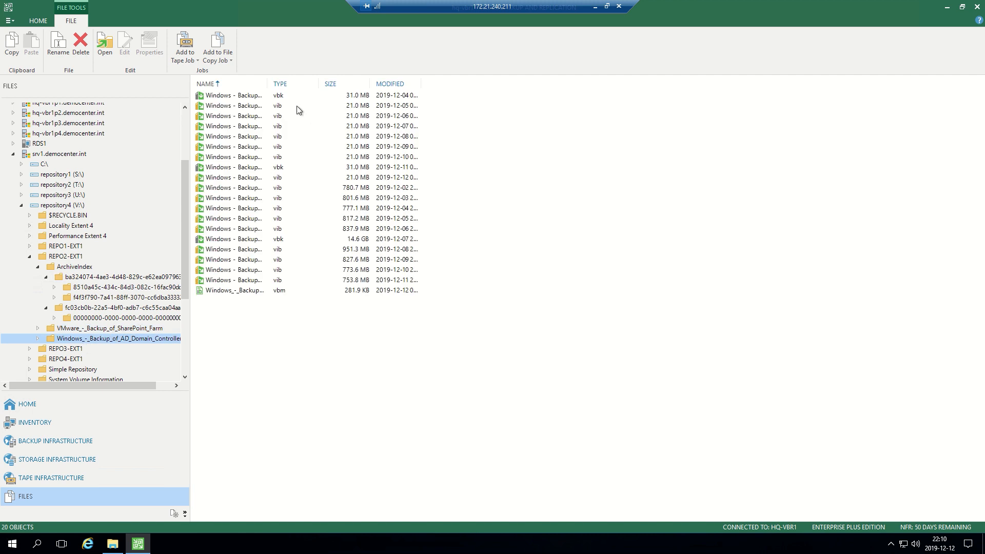
pyautogui.moveTo(337, 117)
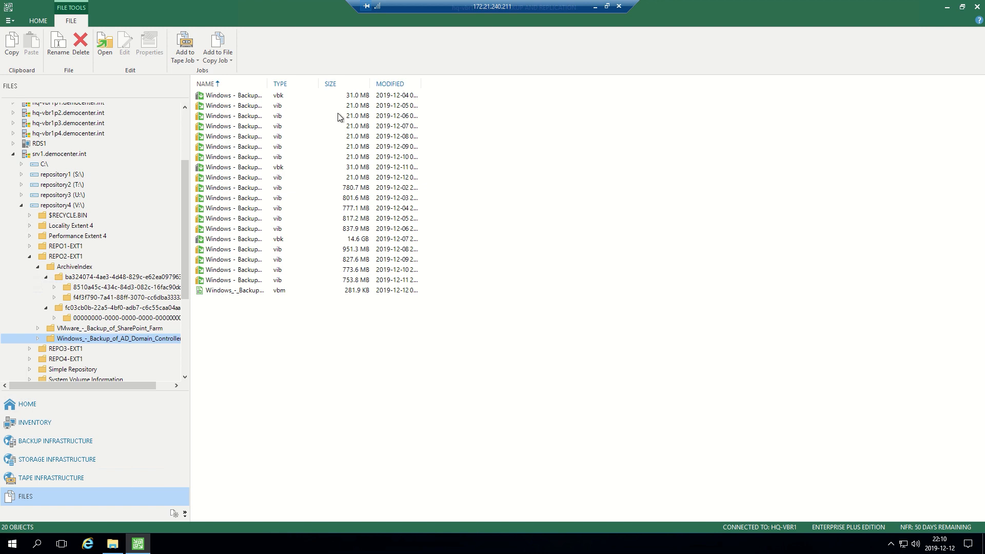
# - Sort the domain controller backups by size and inspect the 2019-12-04 and 2019-12-11 full backups
pyautogui.click(330, 83)
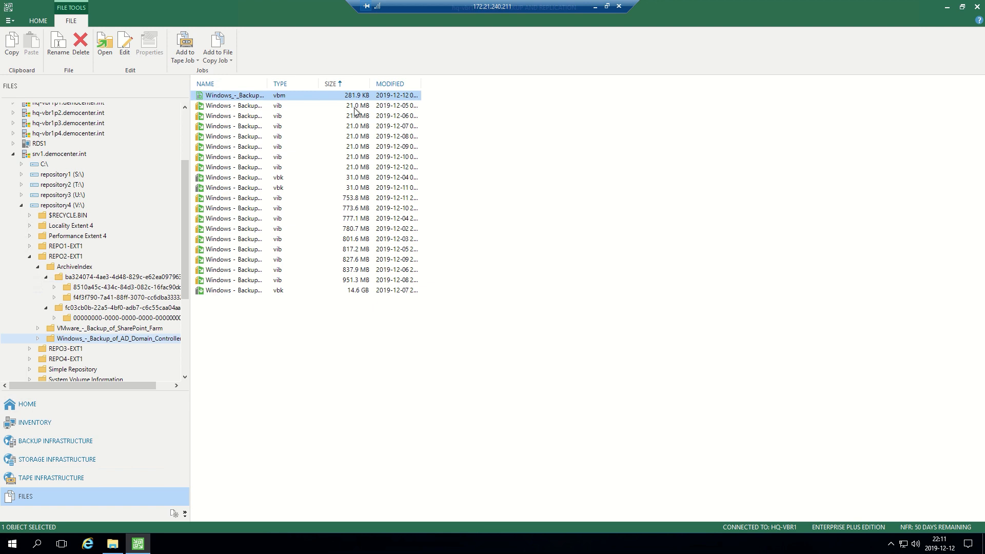
pyautogui.moveTo(281, 111)
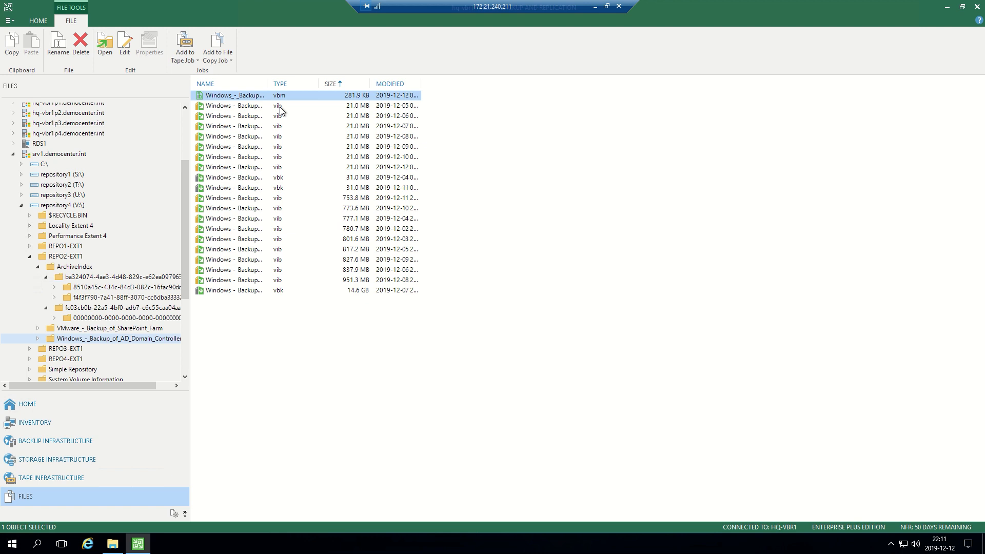
pyautogui.moveTo(288, 110)
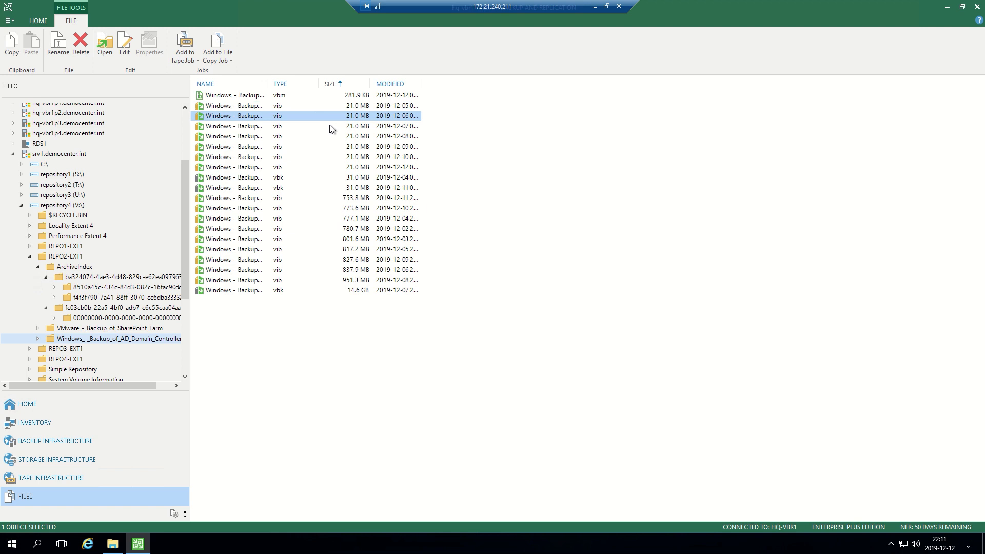
pyautogui.click(283, 178)
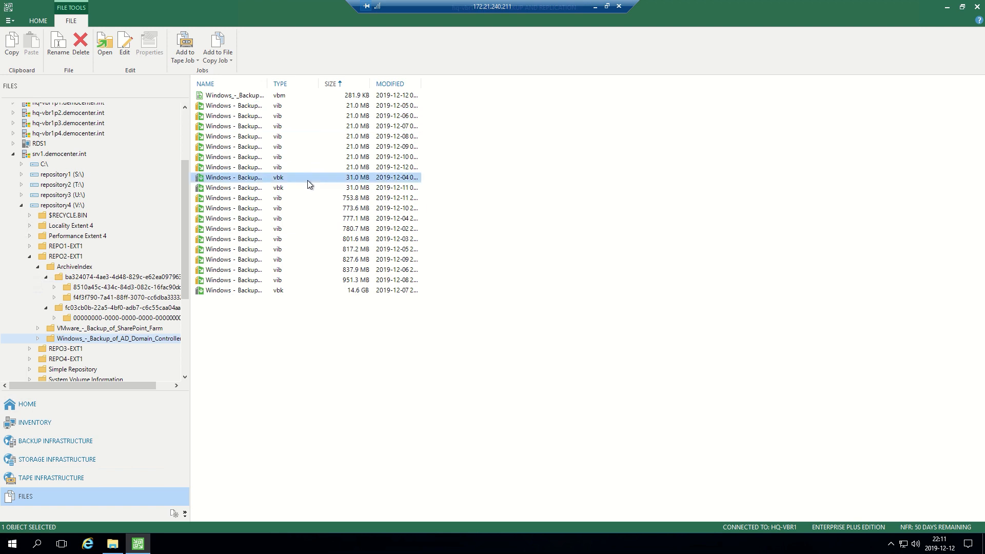
pyautogui.moveTo(289, 177)
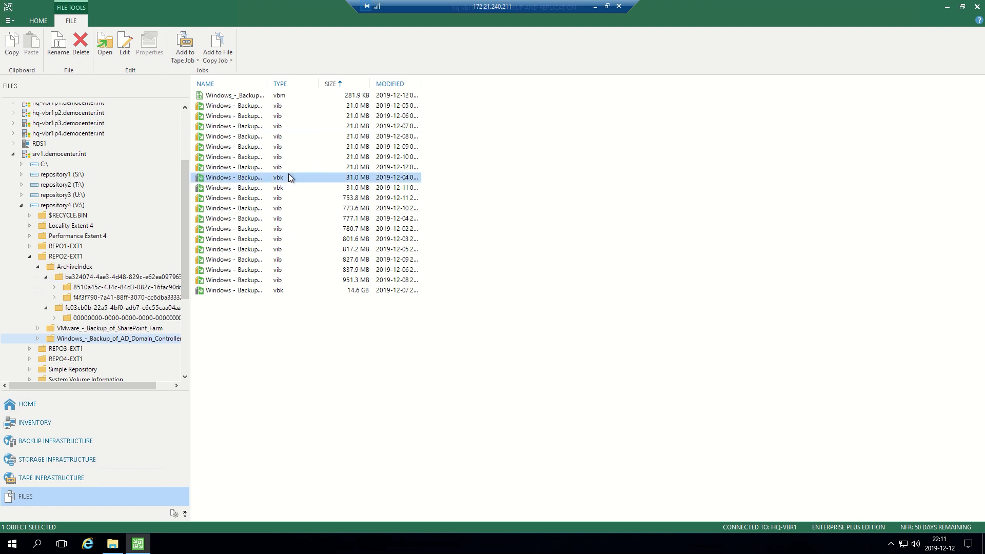
pyautogui.click(284, 187)
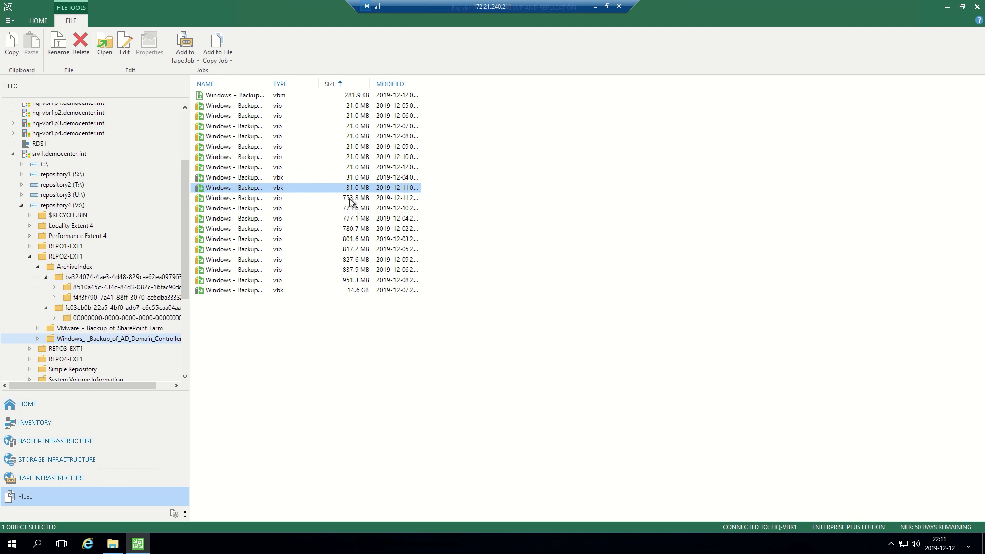
pyautogui.moveTo(371, 298)
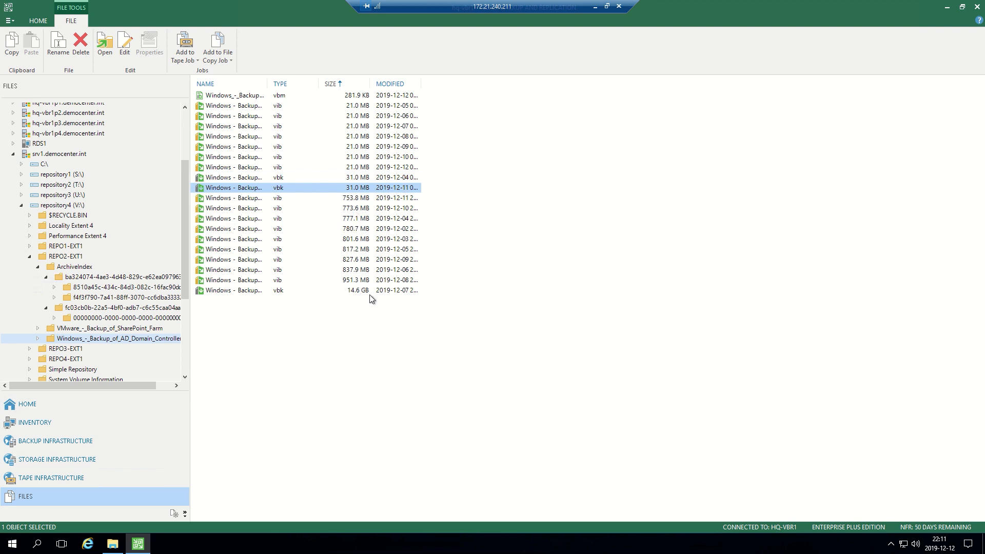
# - Sort by modification date, inspect the 5 December incremental, then order the files by name
pyautogui.click(390, 83)
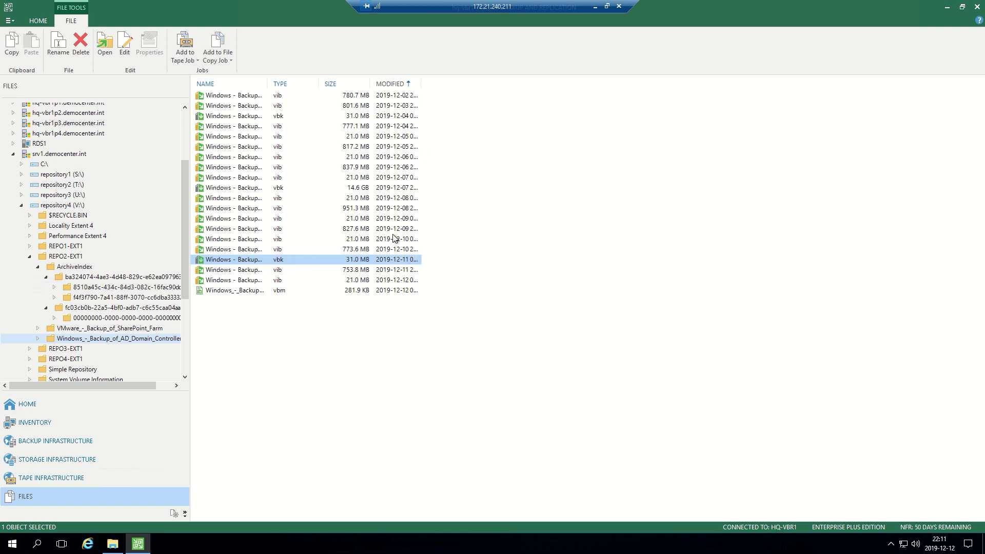
pyautogui.moveTo(371, 95)
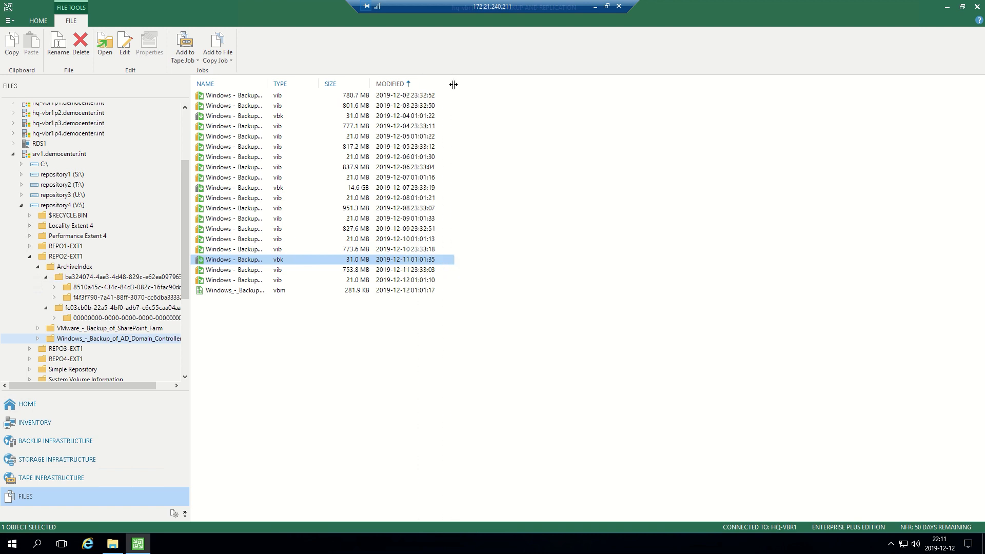
pyautogui.moveTo(412, 231)
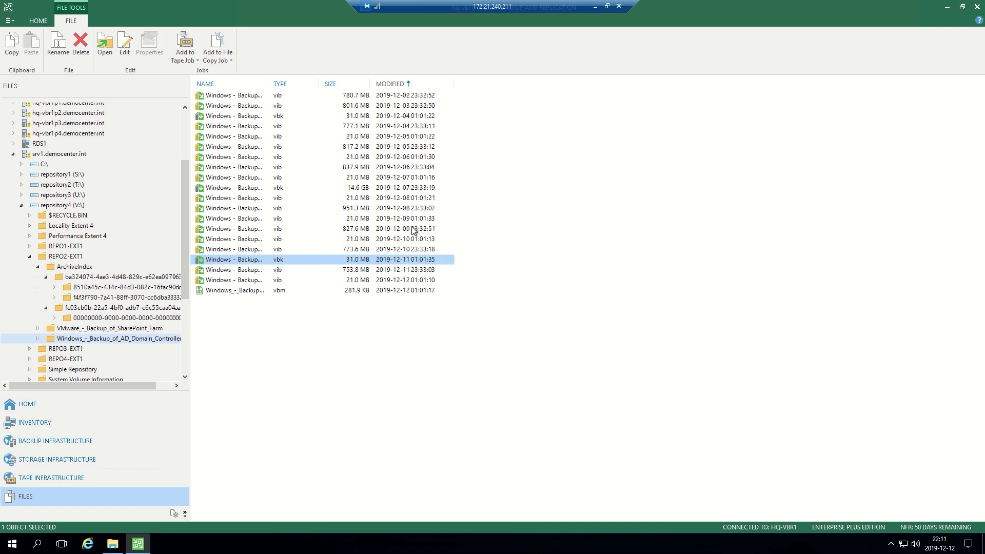
pyautogui.moveTo(382, 282)
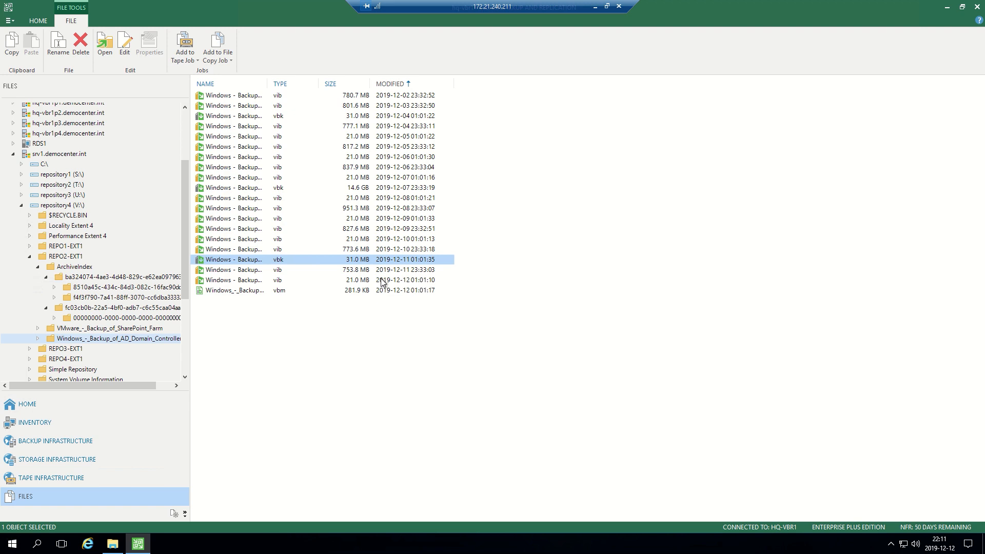
pyautogui.click(283, 279)
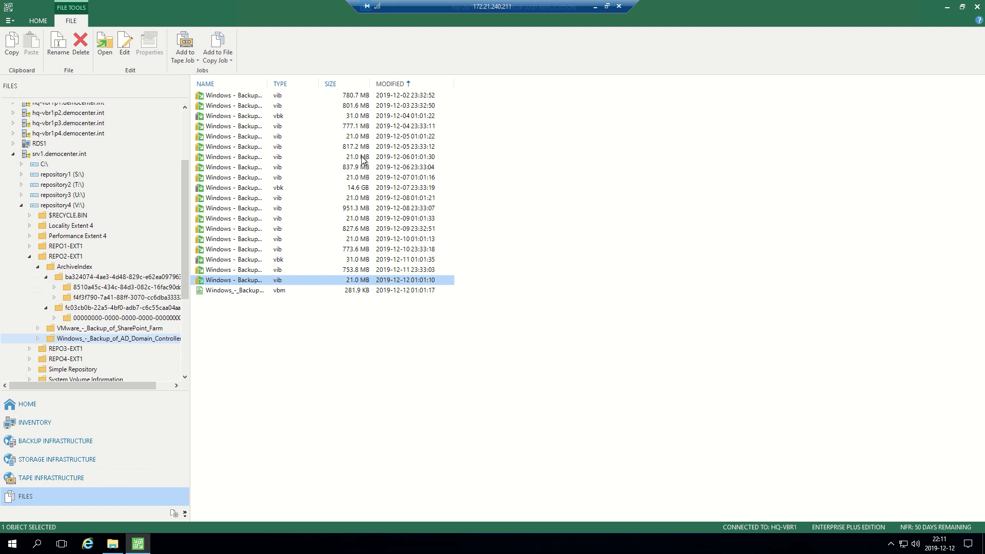
pyautogui.click(283, 137)
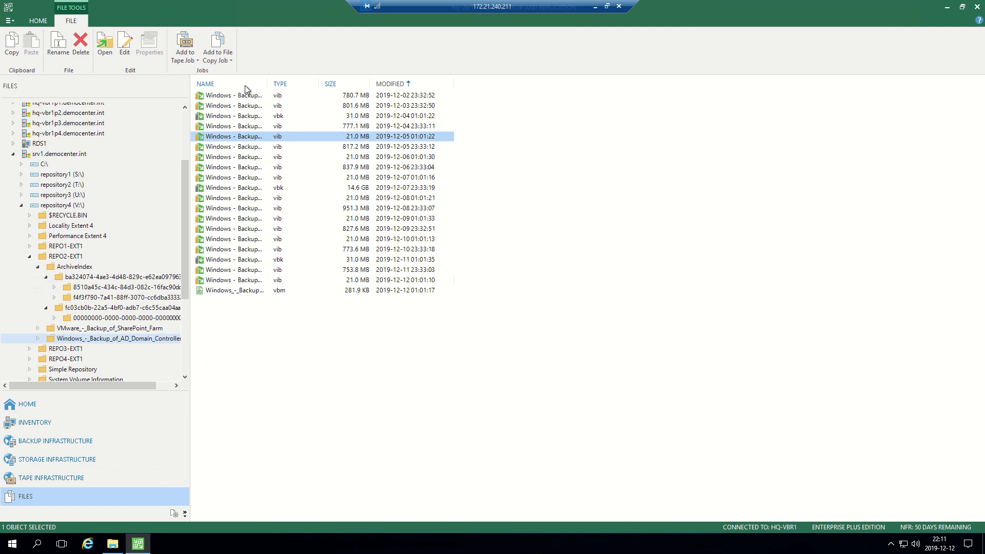
pyautogui.click(205, 83)
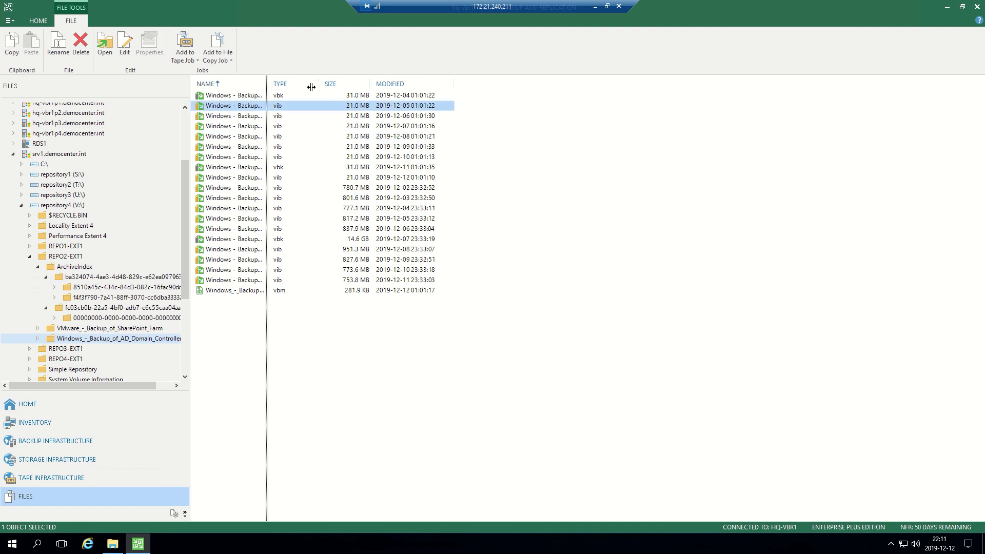
# - Widen the Name column and inspect the first full backup and the 12 December incremental
pyautogui.moveTo(308, 83); pyautogui.dragTo(332, 83)
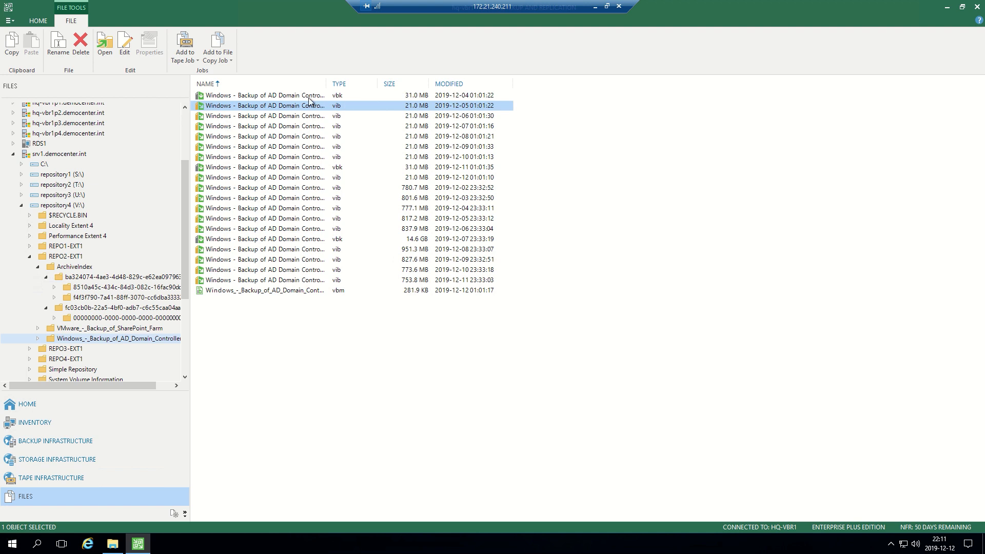
pyautogui.click(264, 95)
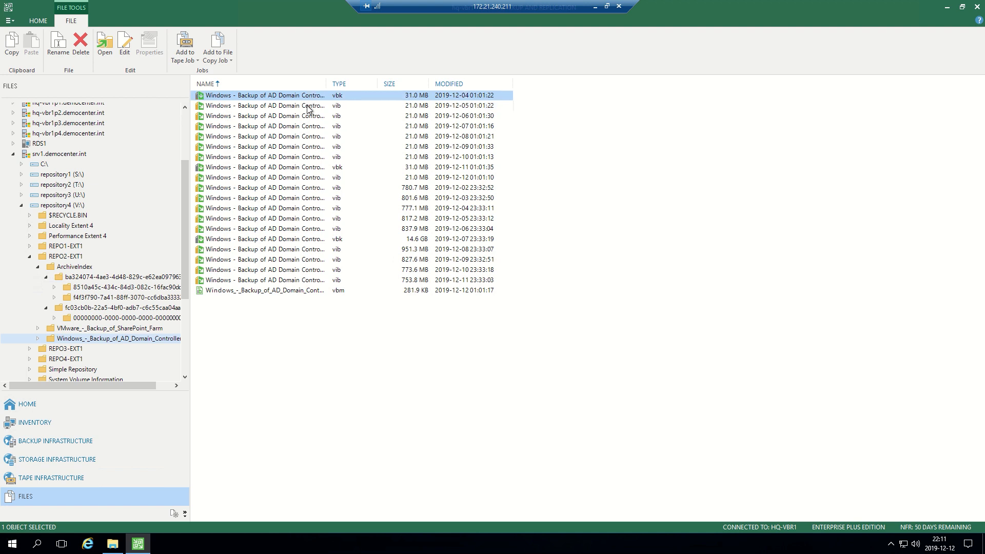
pyautogui.moveTo(308, 216)
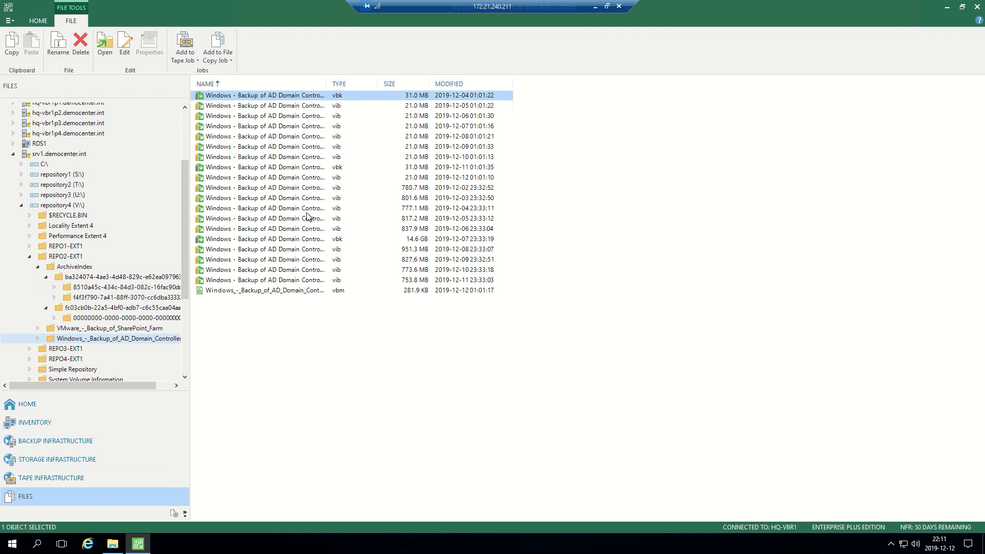
pyautogui.moveTo(363, 184)
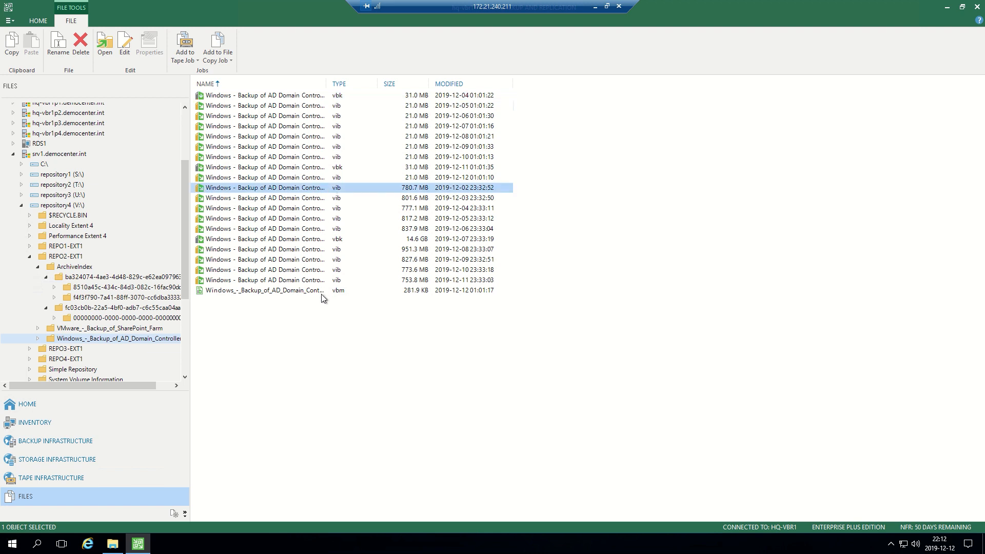
pyautogui.moveTo(314, 282)
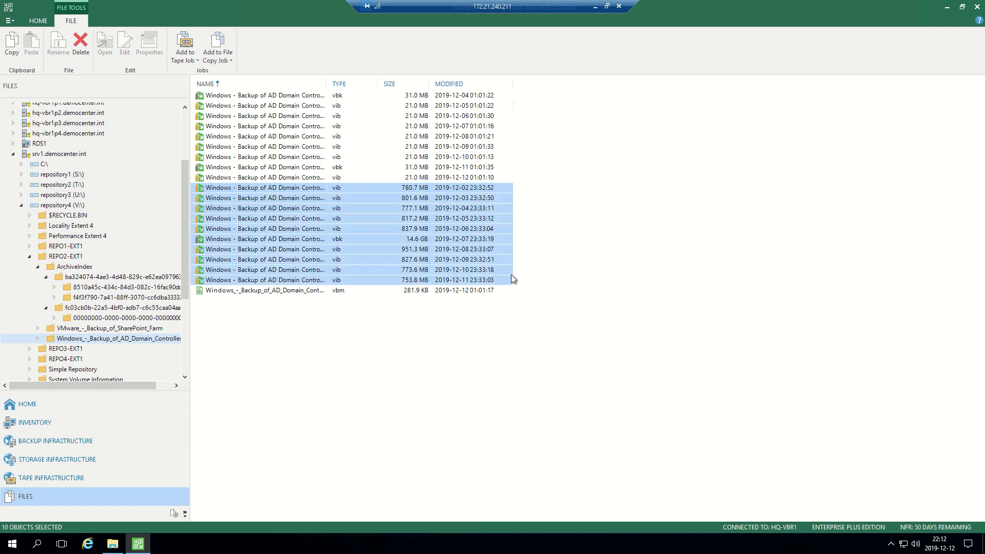
pyautogui.moveTo(653, 273)
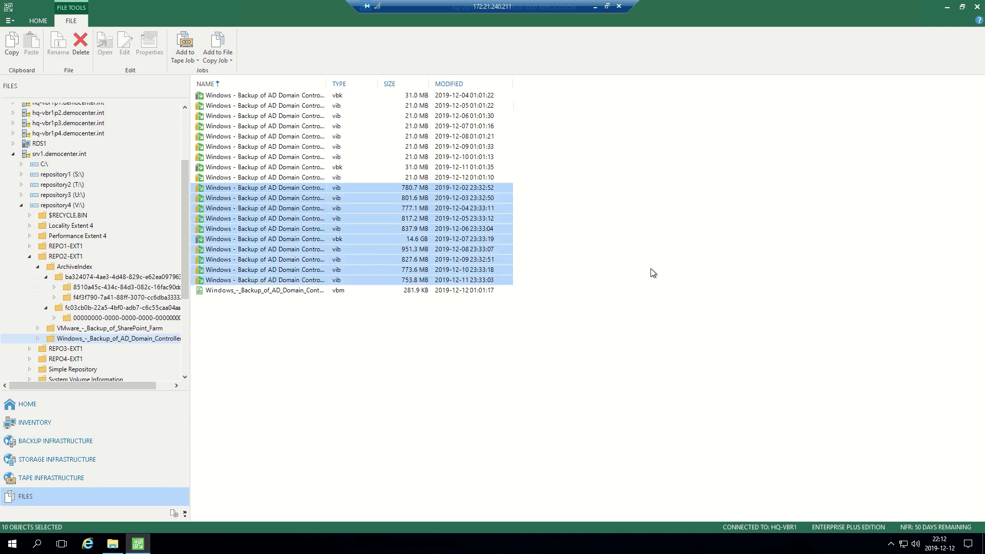
pyautogui.moveTo(339, 184)
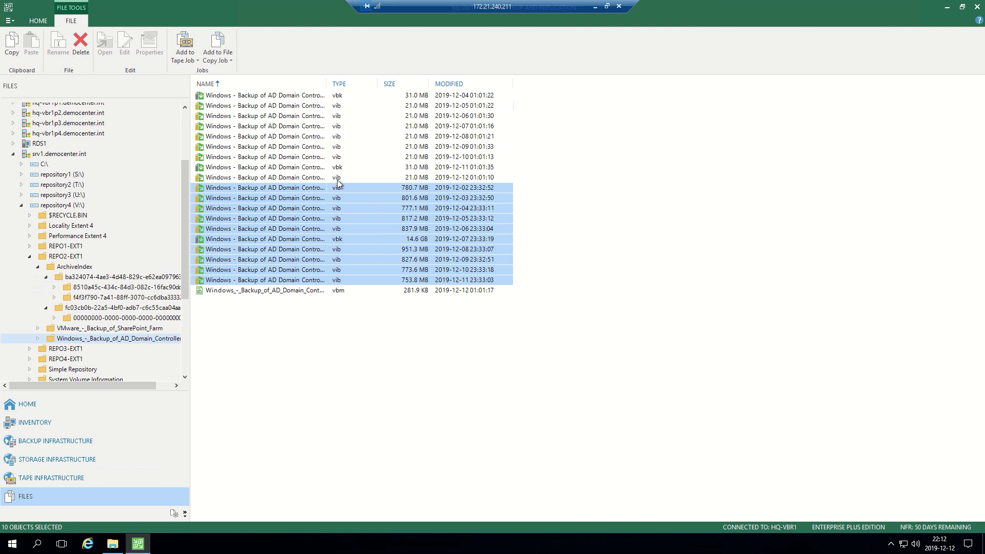
pyautogui.click(263, 177)
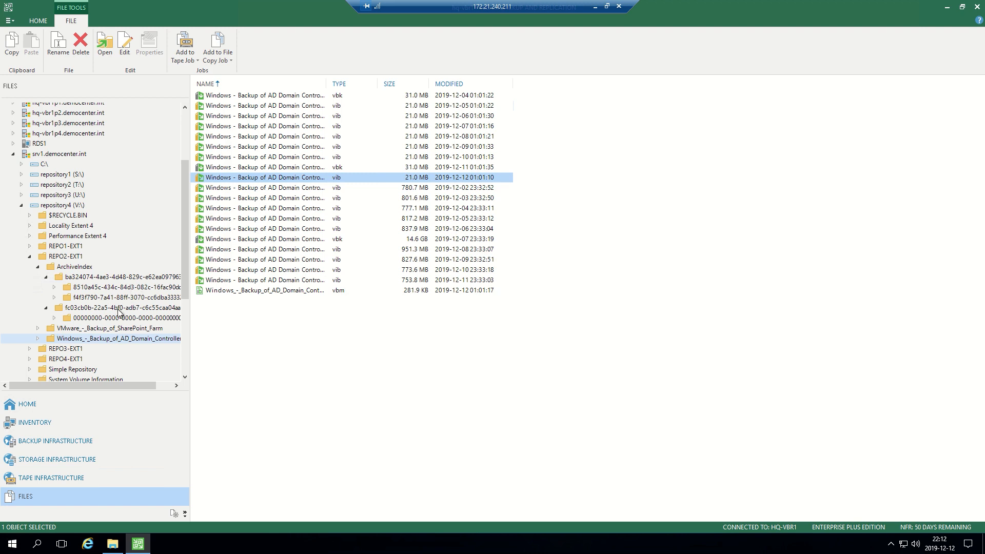
# - Browse the second archive index's 00000000 subfolder, select index_data.vbk and widen the Name column
pyautogui.click(123, 308)
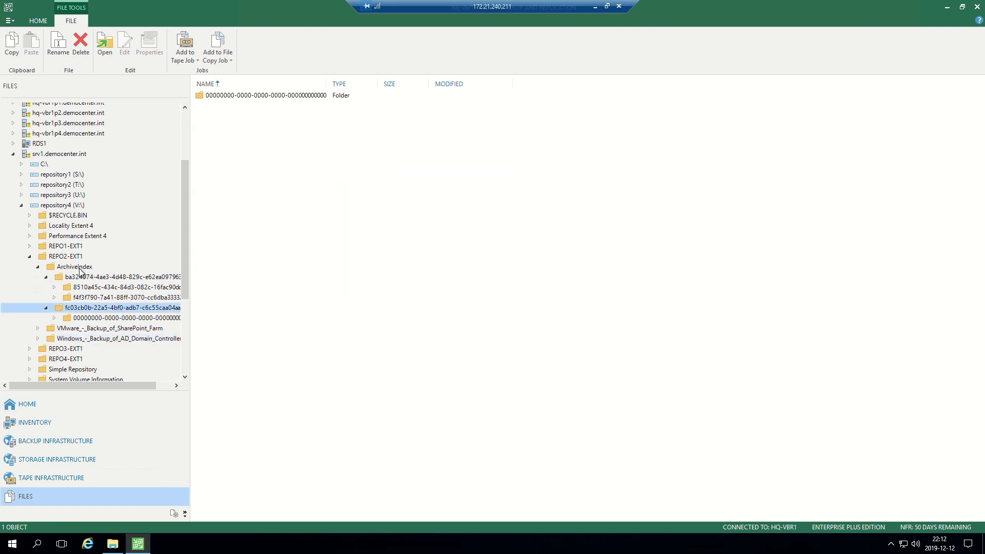
pyautogui.moveTo(86, 318)
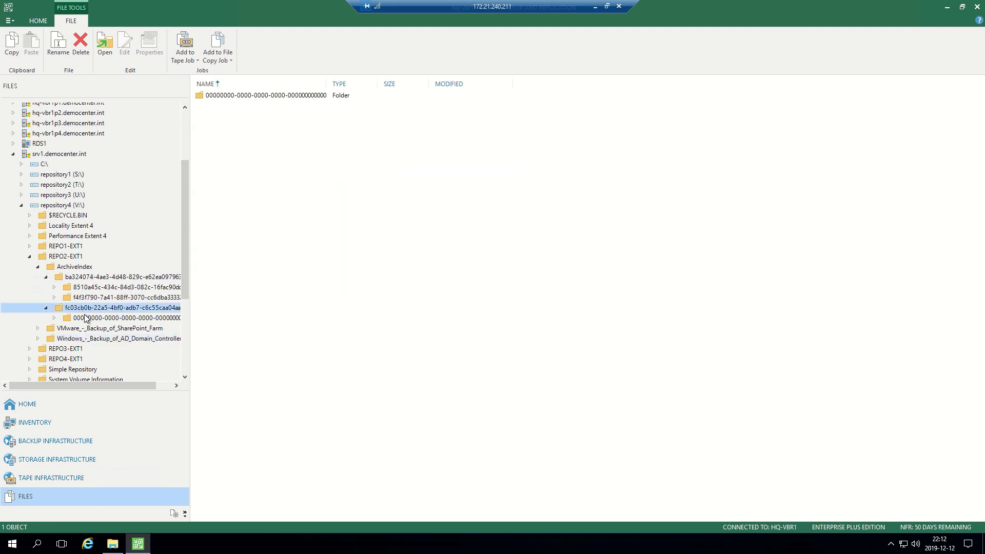
pyautogui.click(125, 317)
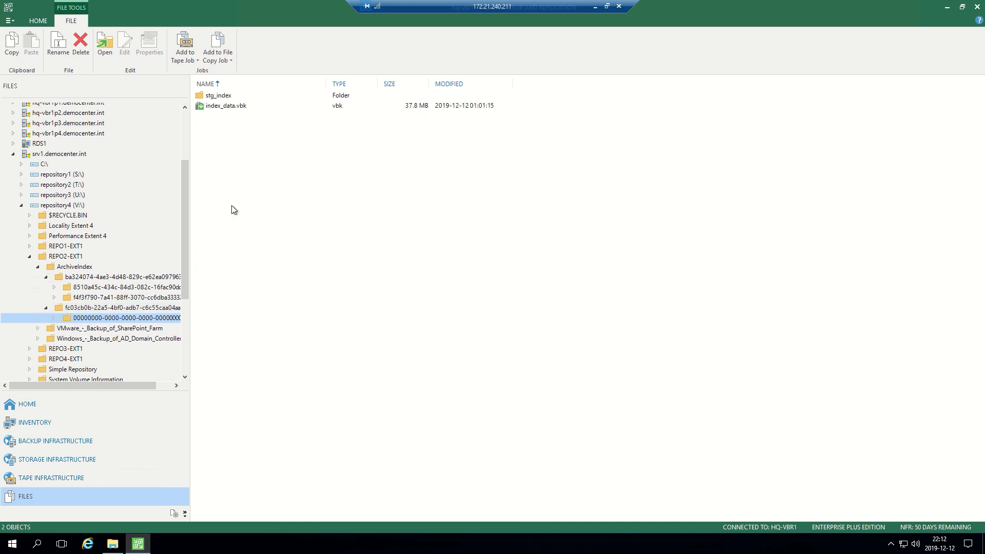
pyautogui.click(224, 106)
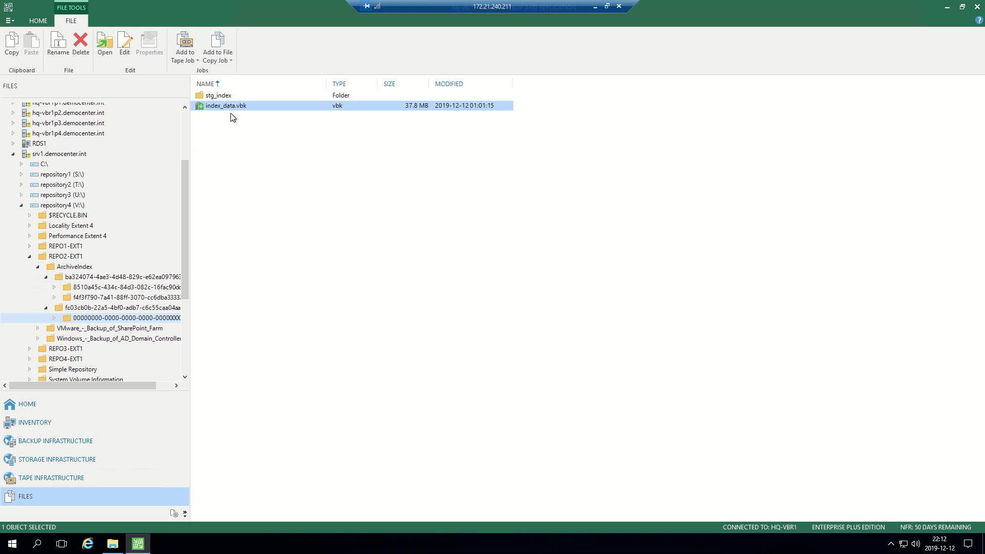
pyautogui.moveTo(251, 113)
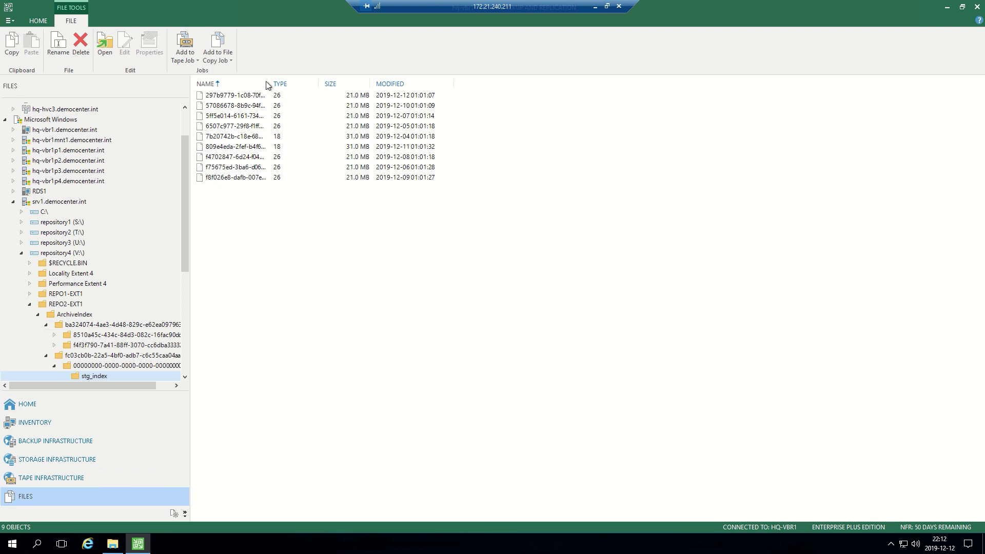
pyautogui.moveTo(270, 83); pyautogui.dragTo(300, 83)
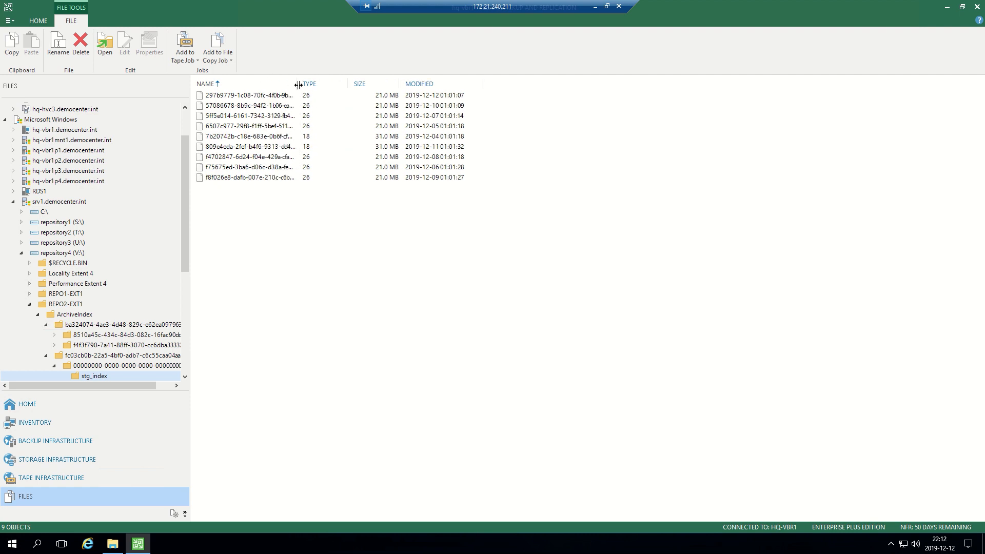
pyautogui.moveTo(187, 295)
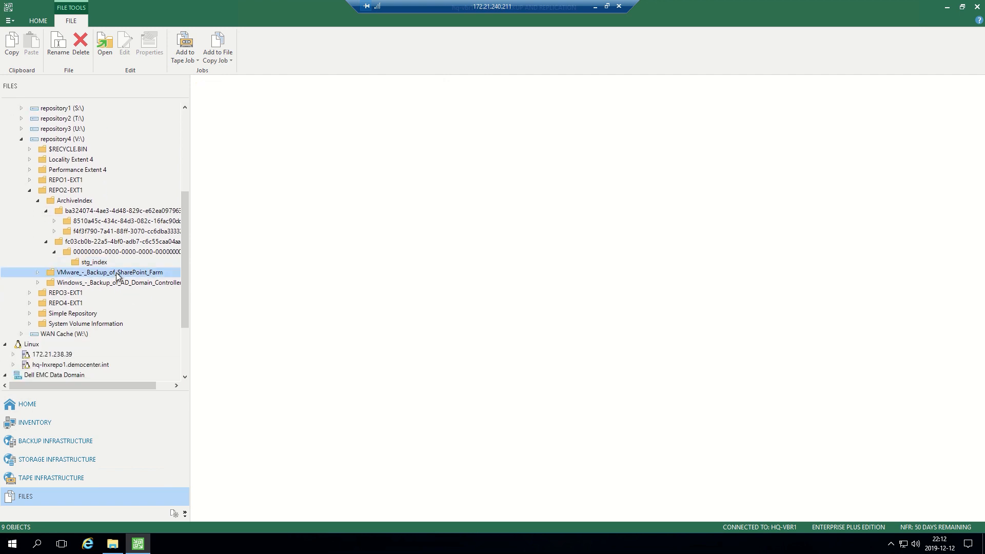
# - Return to the SharePoint Farm backup folder listing its 39 backup files
pyautogui.click(110, 272)
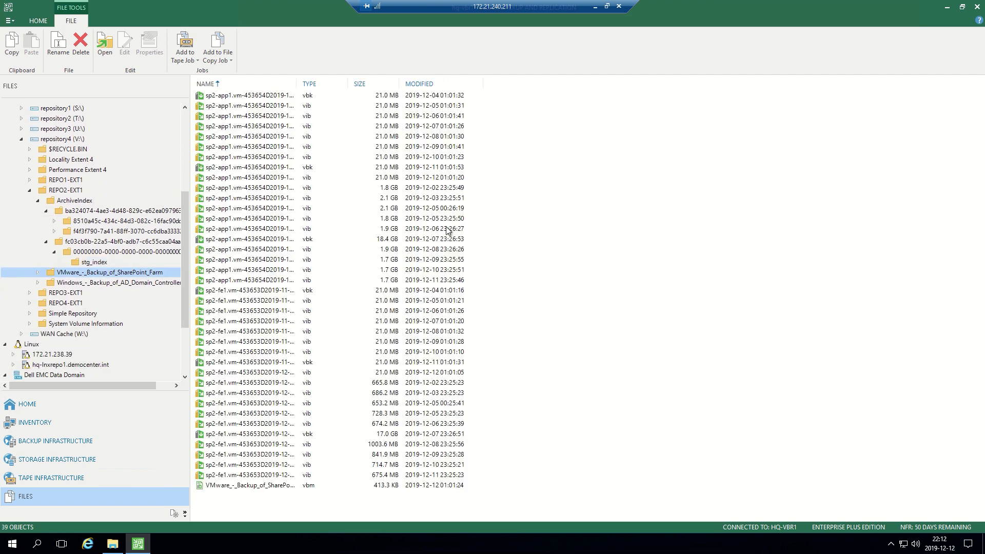
pyautogui.moveTo(304, 102)
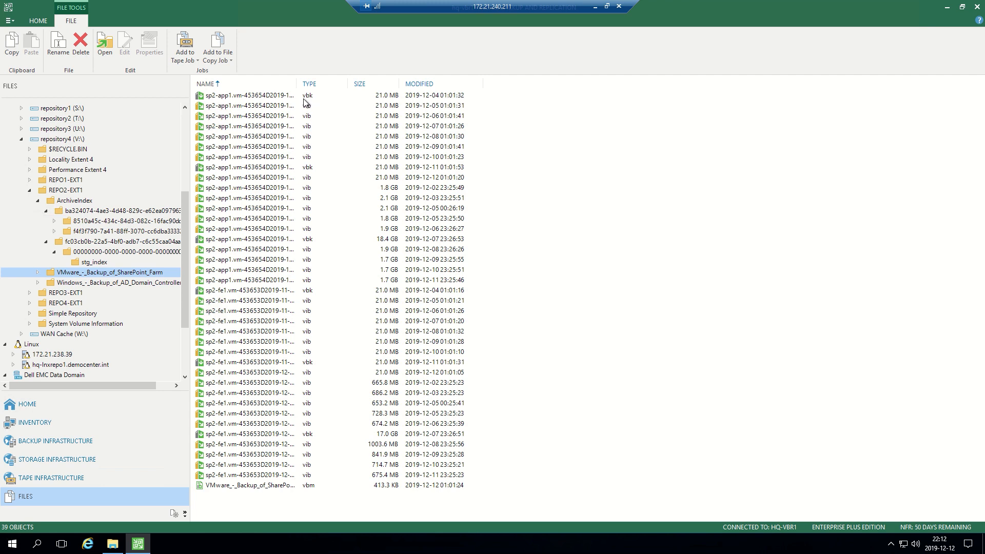
pyautogui.moveTo(281, 94)
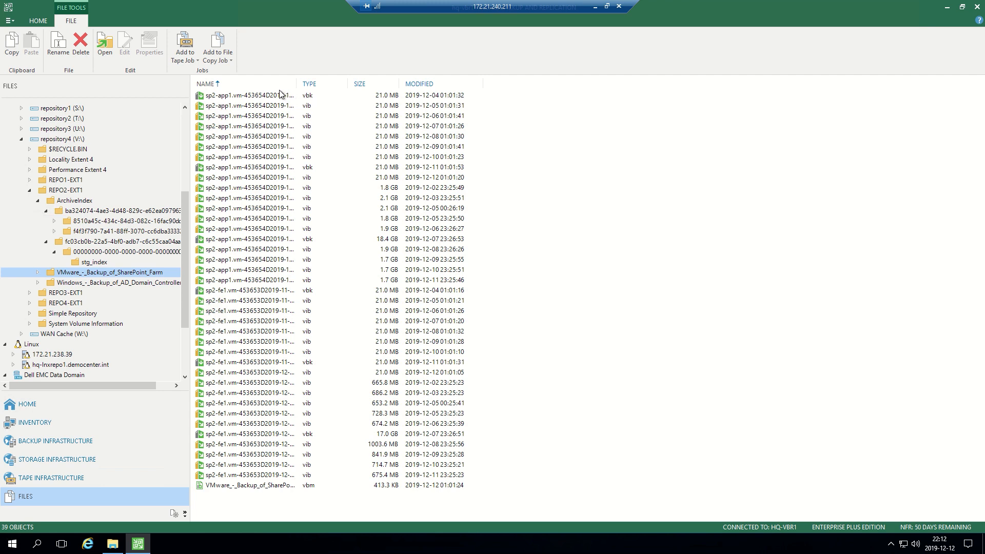
pyautogui.moveTo(220, 107)
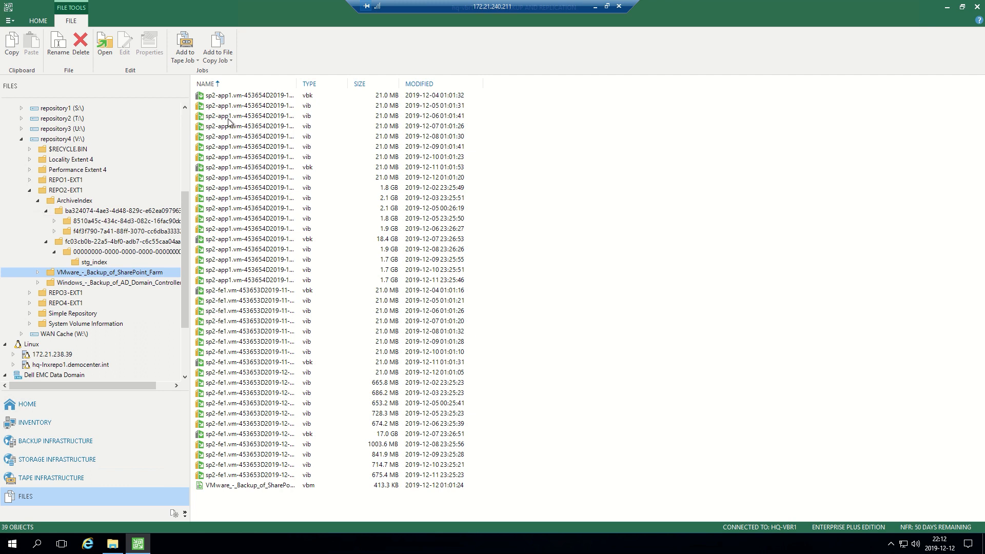
pyautogui.moveTo(216, 296)
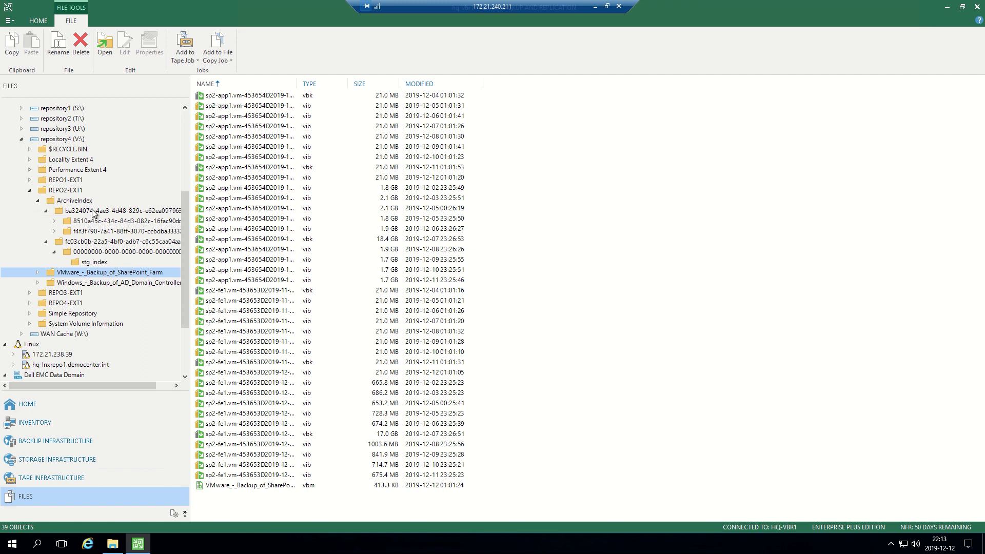
# - Browse the first archive index's 8510a45c subfolder and select the 32.3 MB index_data.vbk
pyautogui.click(119, 210)
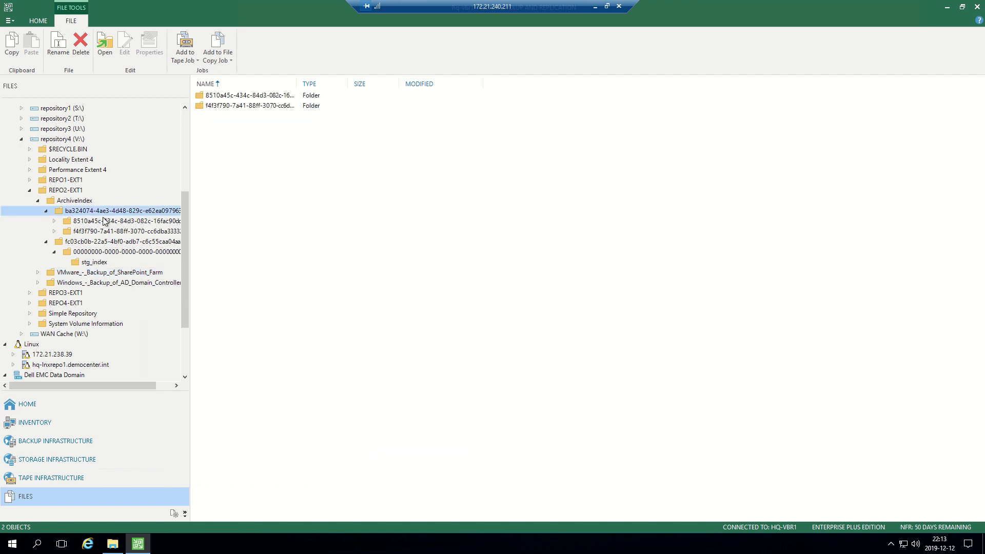
pyautogui.click(129, 221)
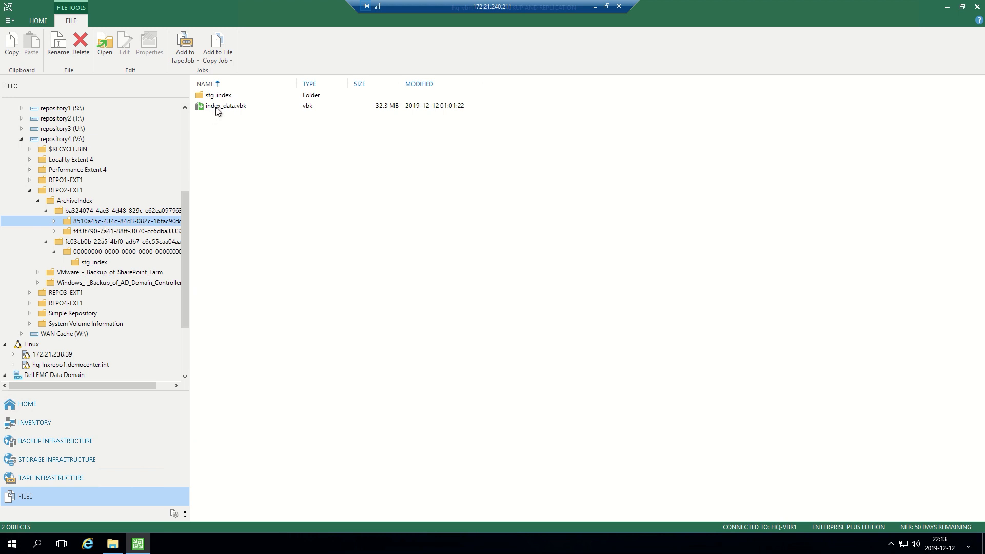
pyautogui.click(226, 105)
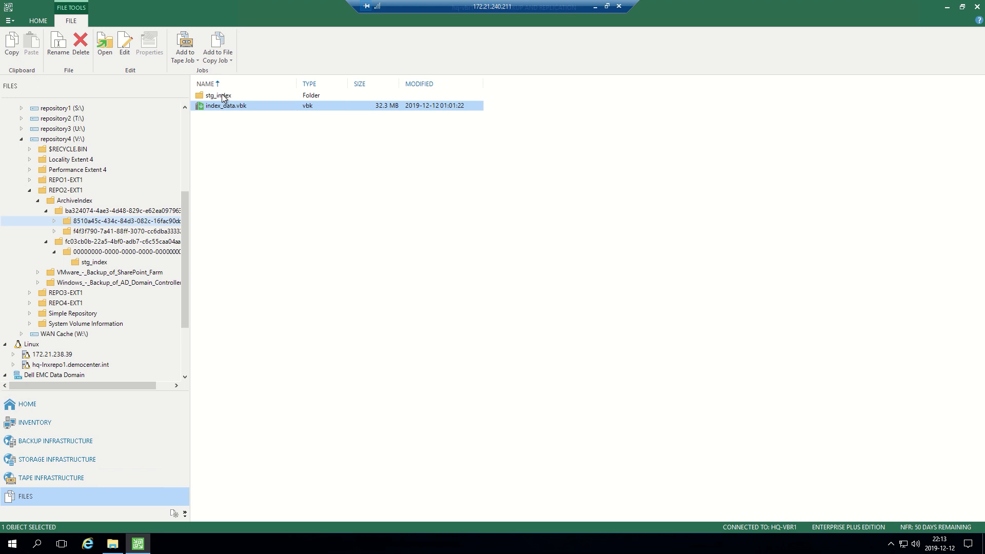
pyautogui.moveTo(186, 247)
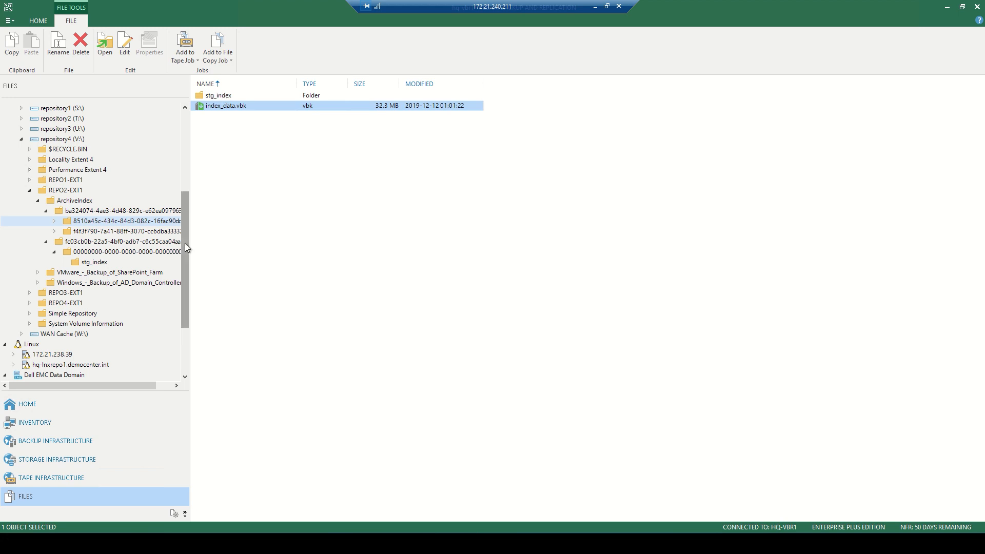